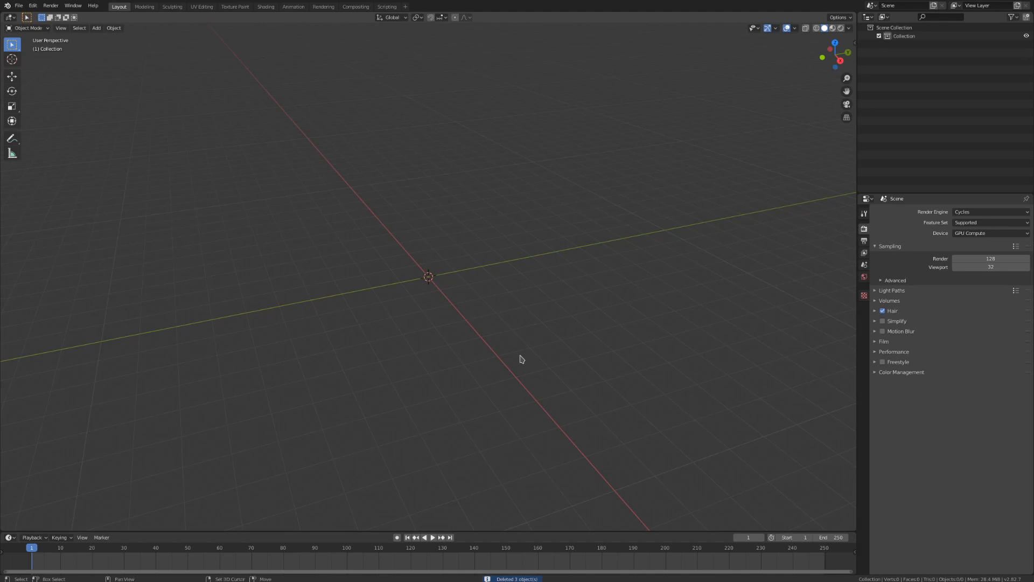
Delete the icosphere's lower vertices to leave a dome, then return to Object Mode and deselect it
click(96, 28)
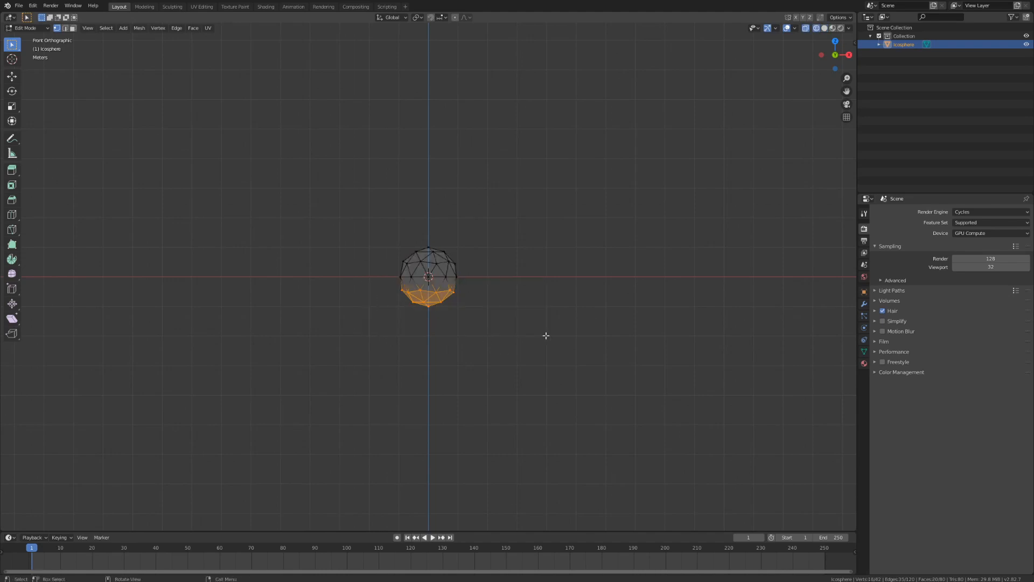
key(X)
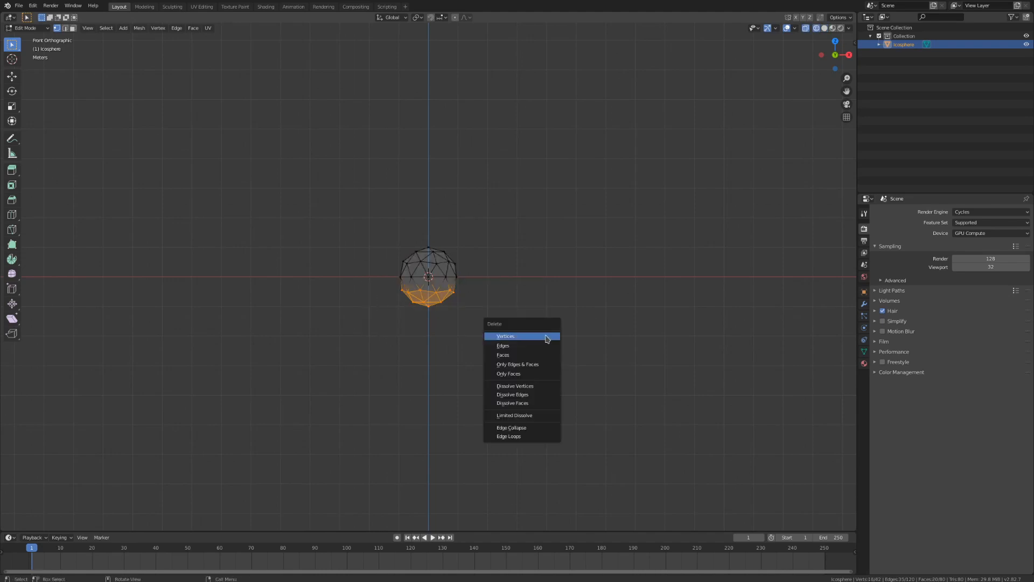
click(507, 336)
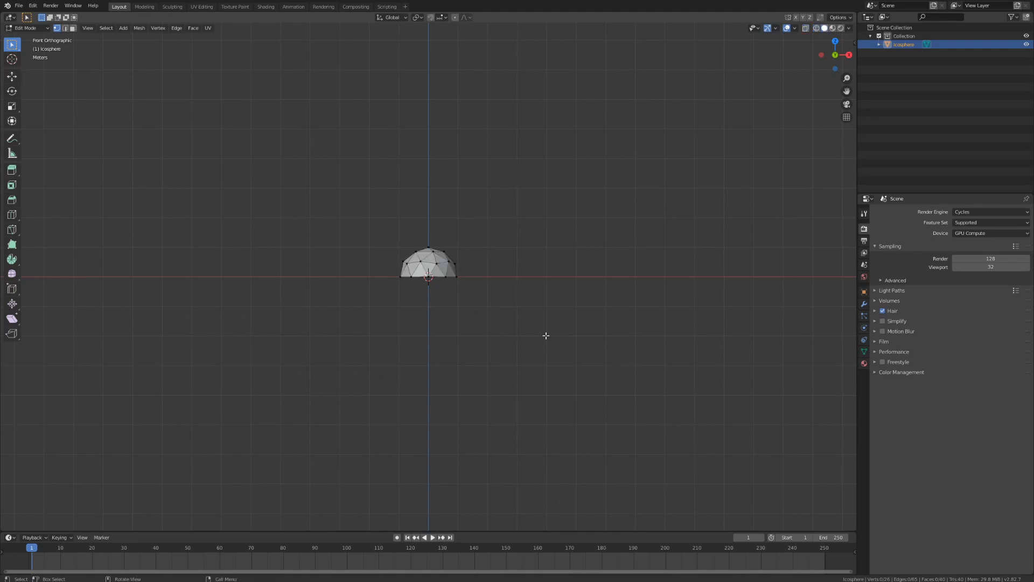
key(Tab)
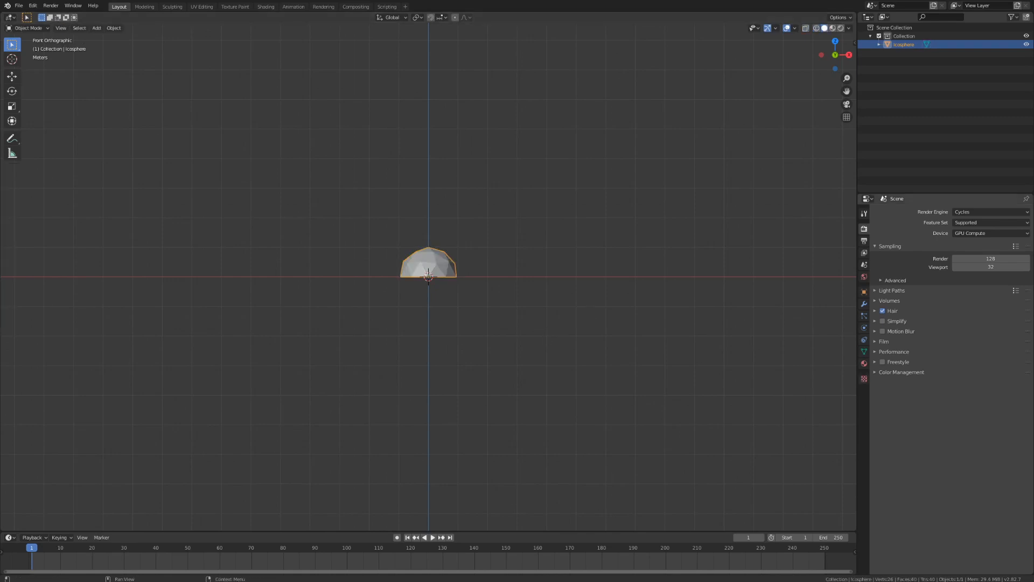
click(489, 295)
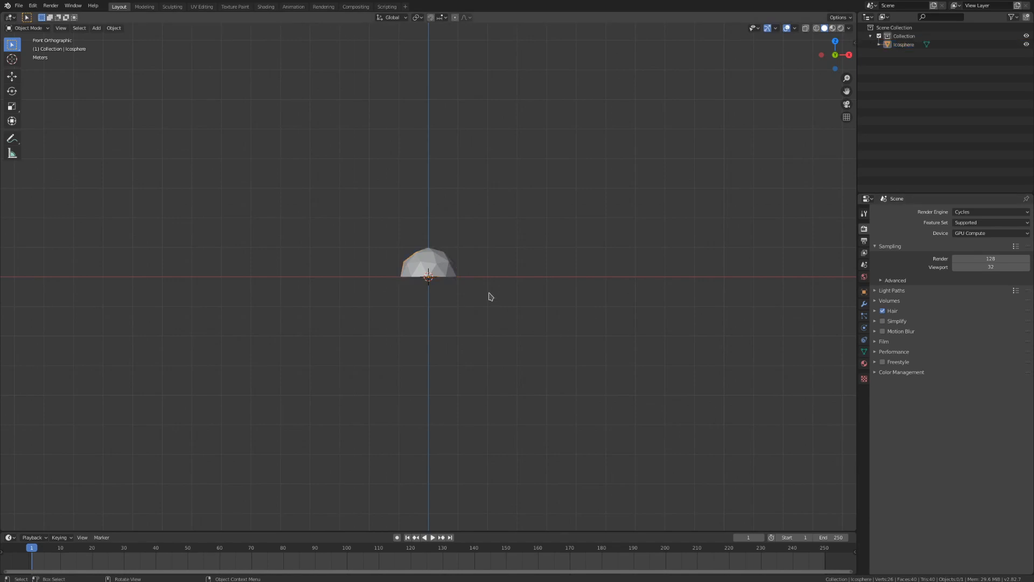
mouse_move(607, 436)
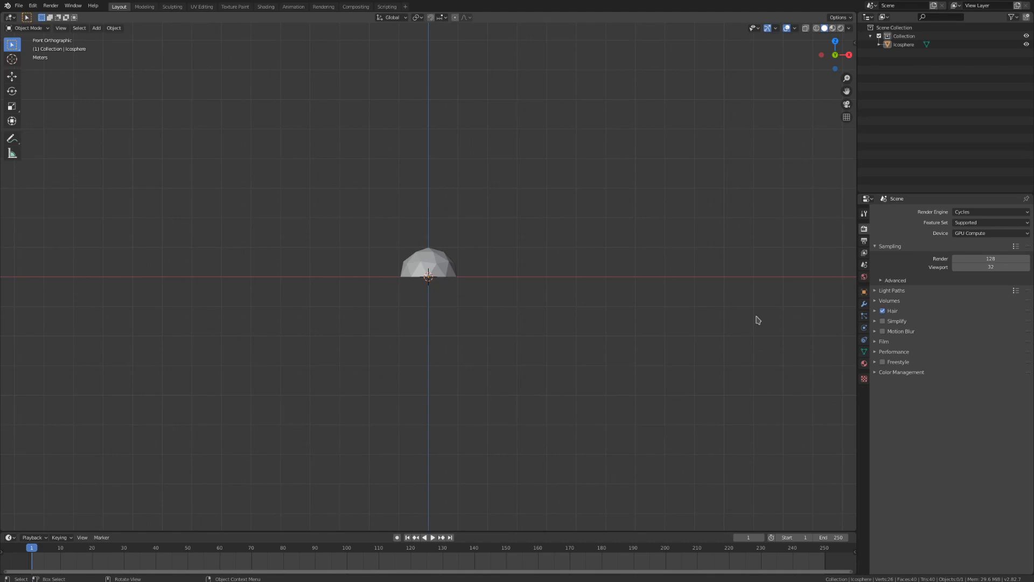
Add a particle system to the dome emitting 1000 particles from frame 5 to 6 and play it
click(429, 269)
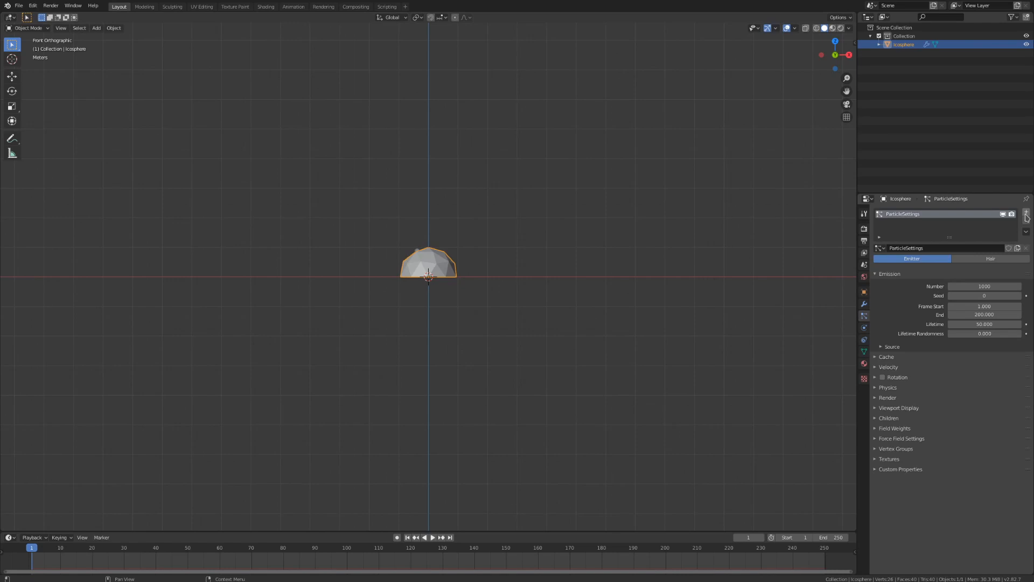
click(431, 537)
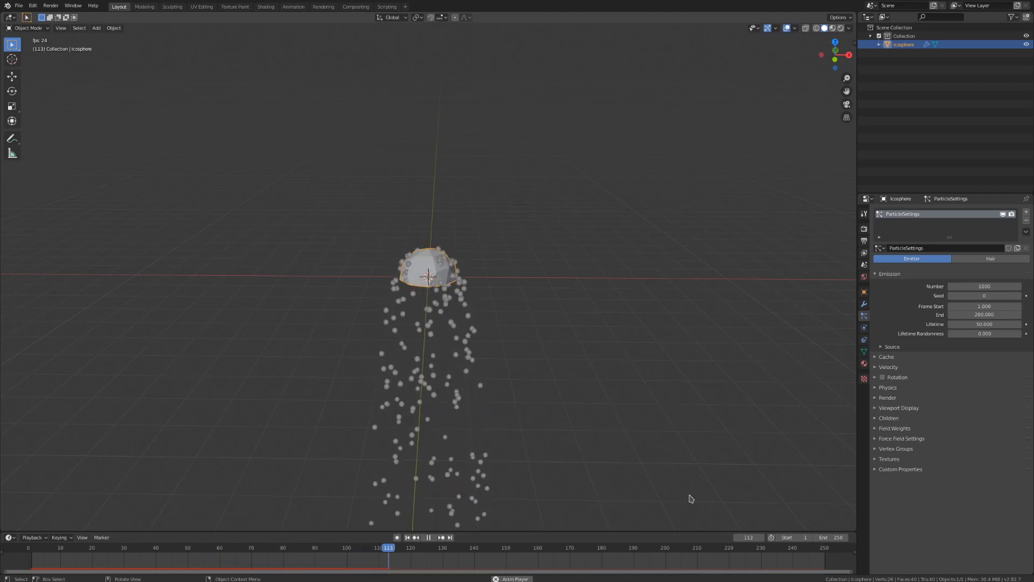
click(362, 561)
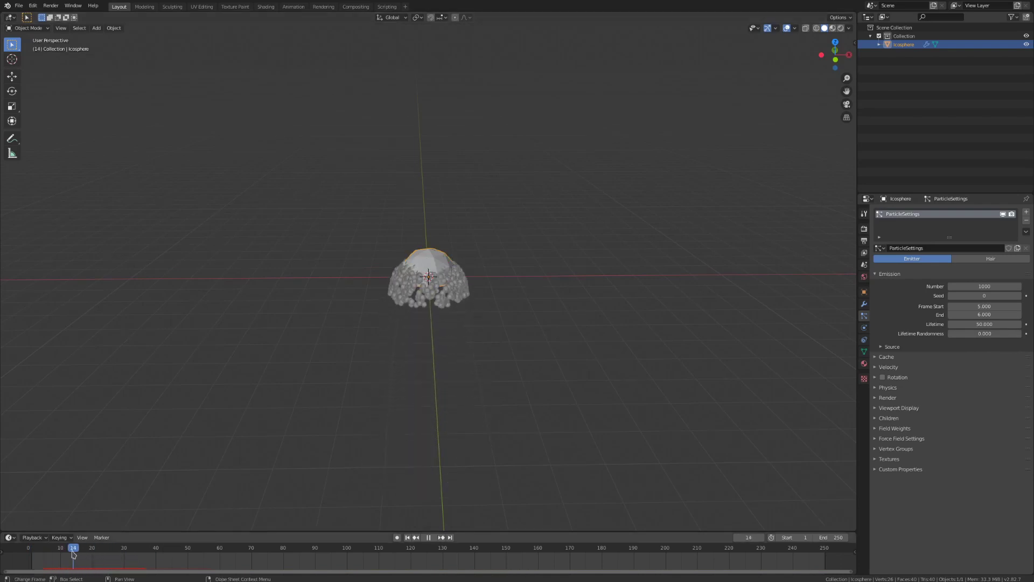
click(28, 562)
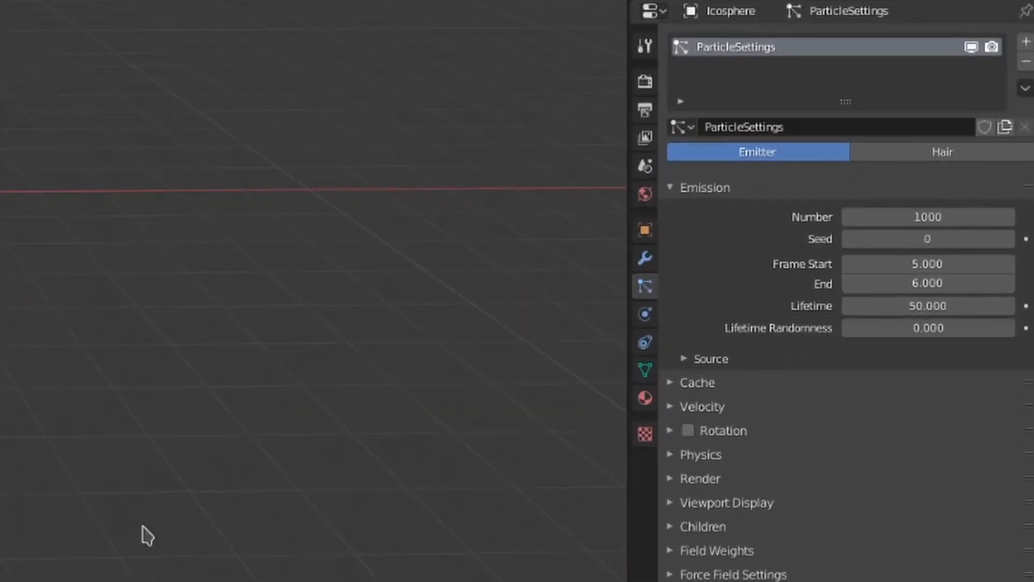
Set particle lifetime to 100 while experimenting with Normal and Tangent velocity values
click(674, 406)
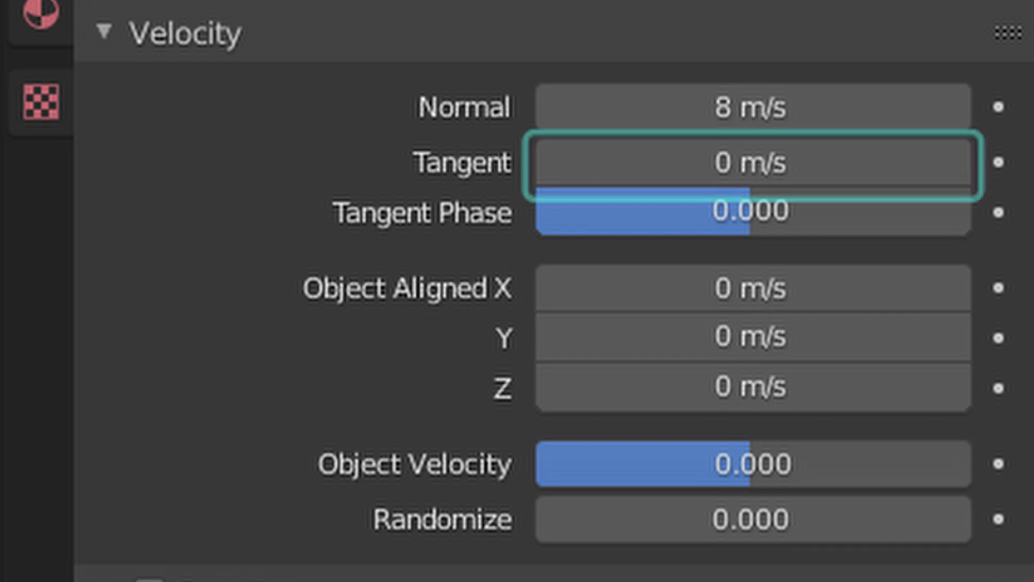
click(748, 211)
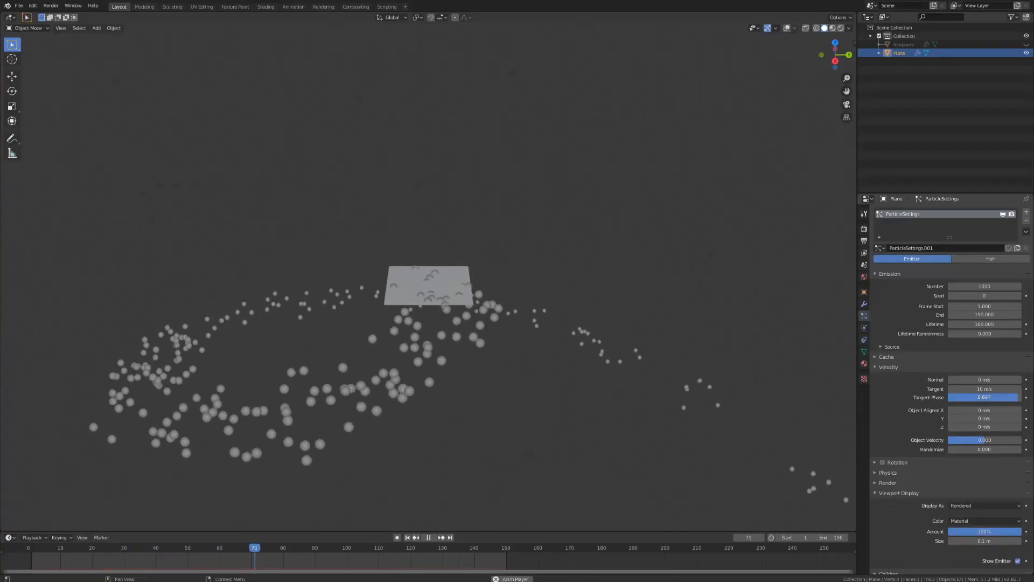
click(427, 538)
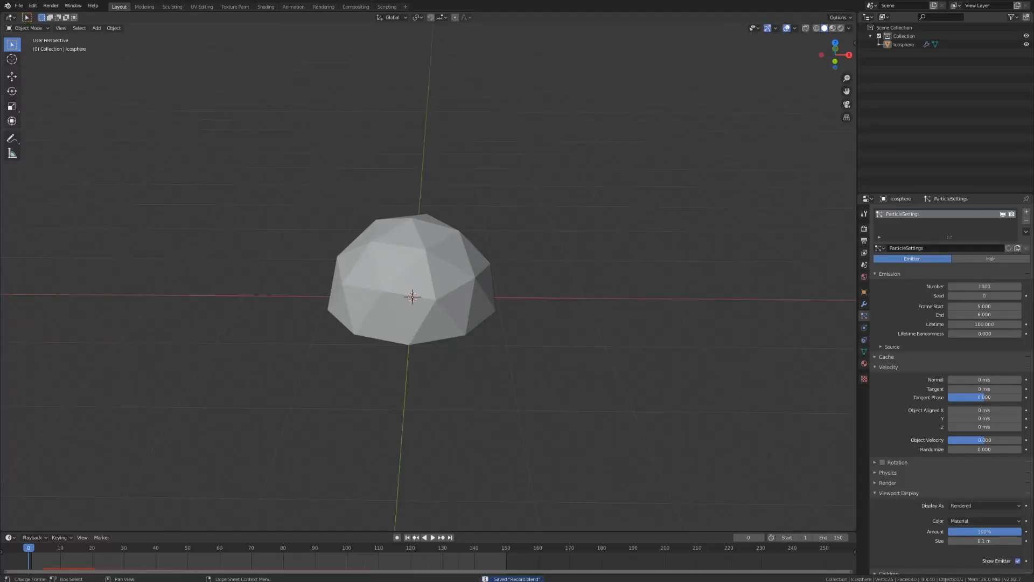
Set Normal and Z velocity 10 m/s, Randomize 2, Lifetime 50 with randomness 1
click(464, 288)
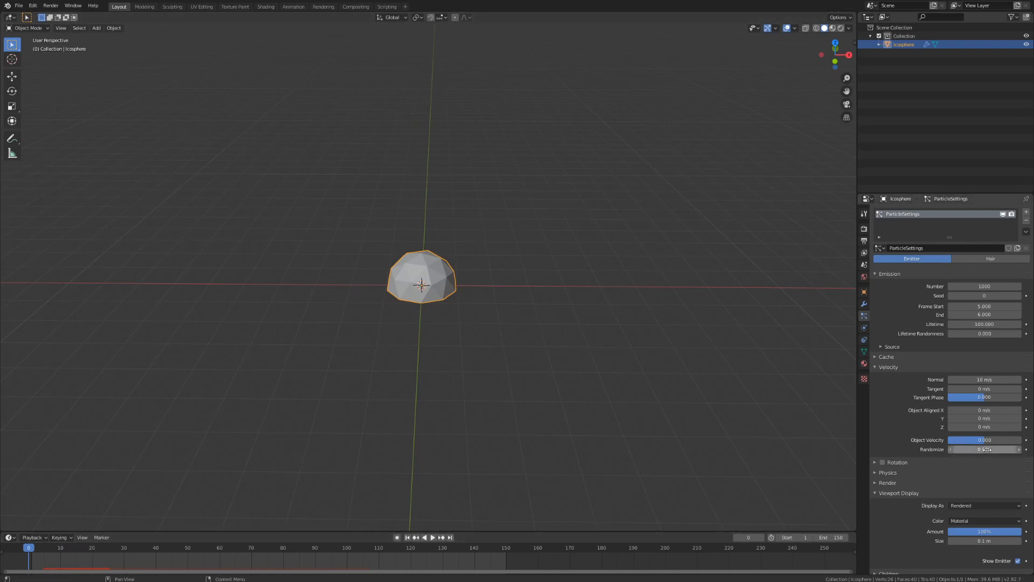
click(431, 536)
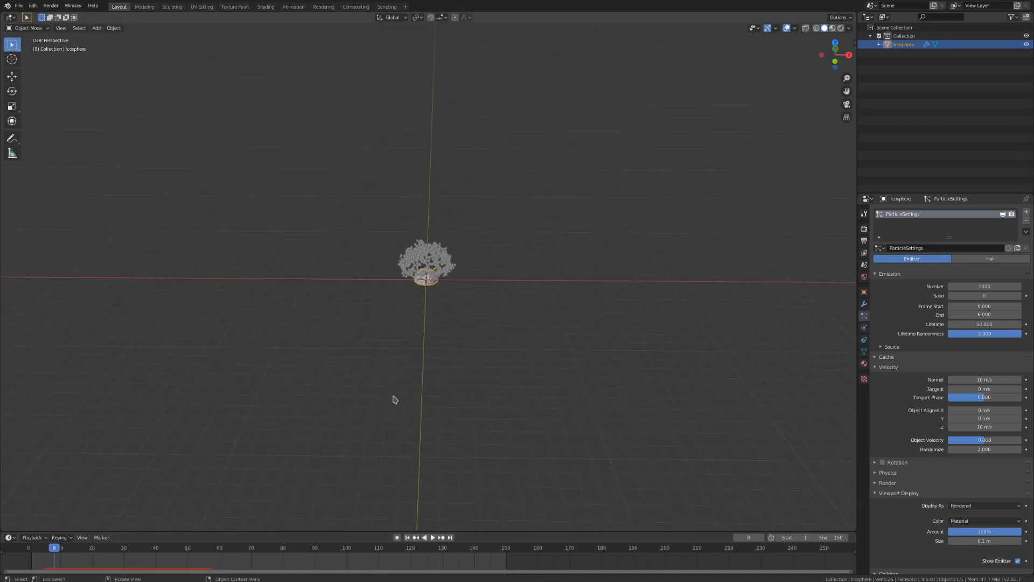
Add a Clouds texture named Velocity to the particles with size 0.75 and depth 1
scroll(down, 3)
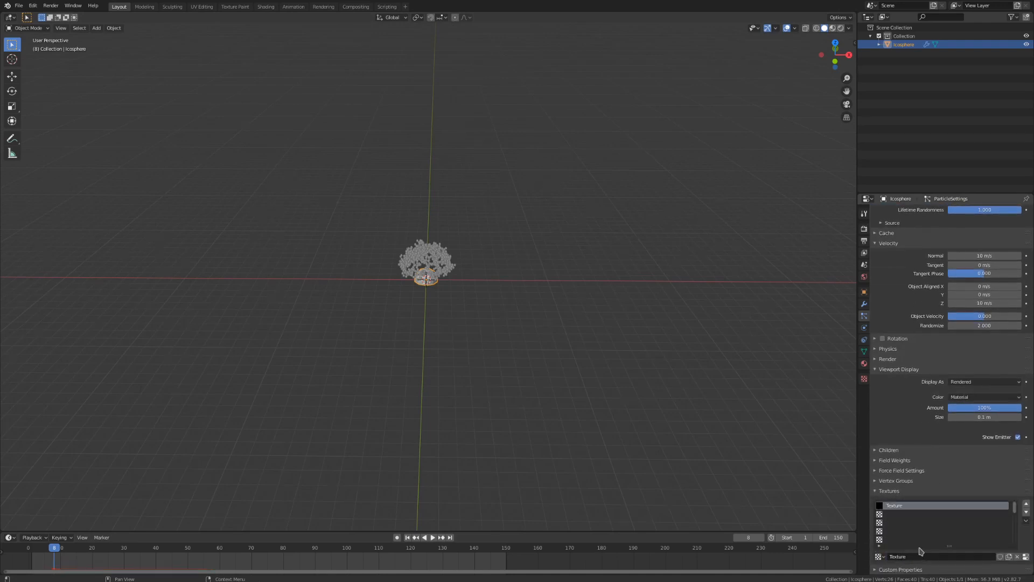
mouse_move(921, 554)
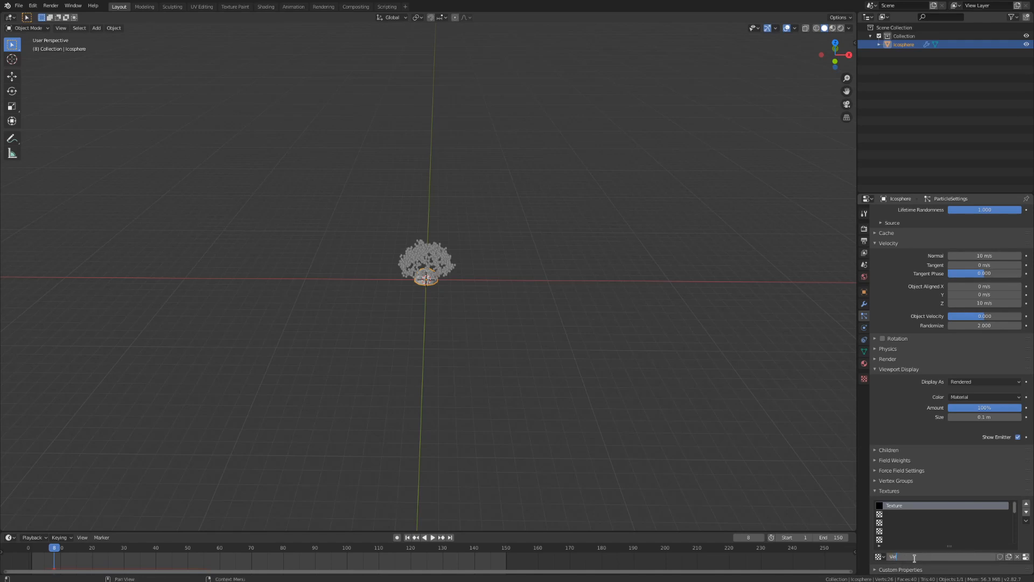
text(Velocity)
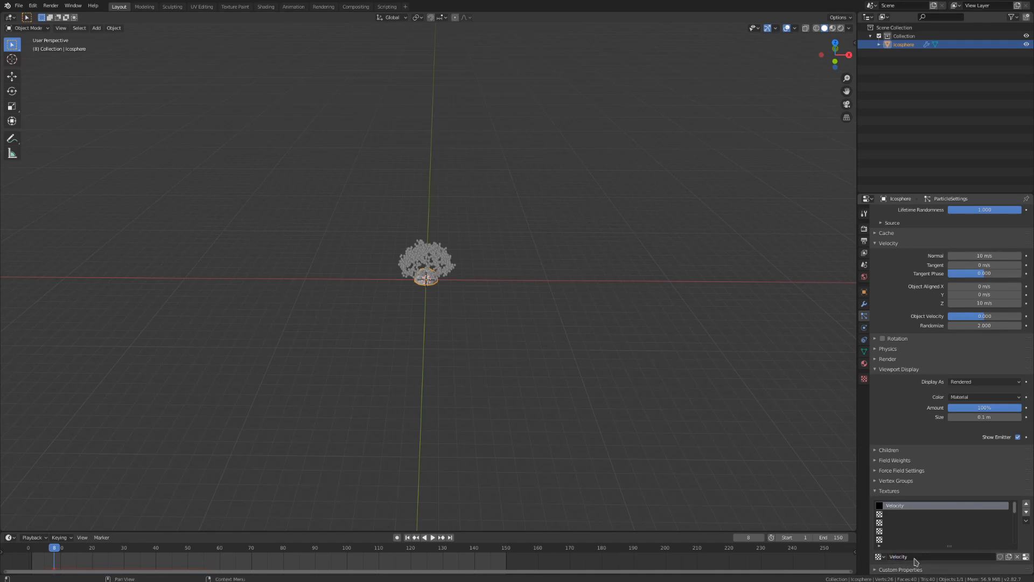
click(863, 379)
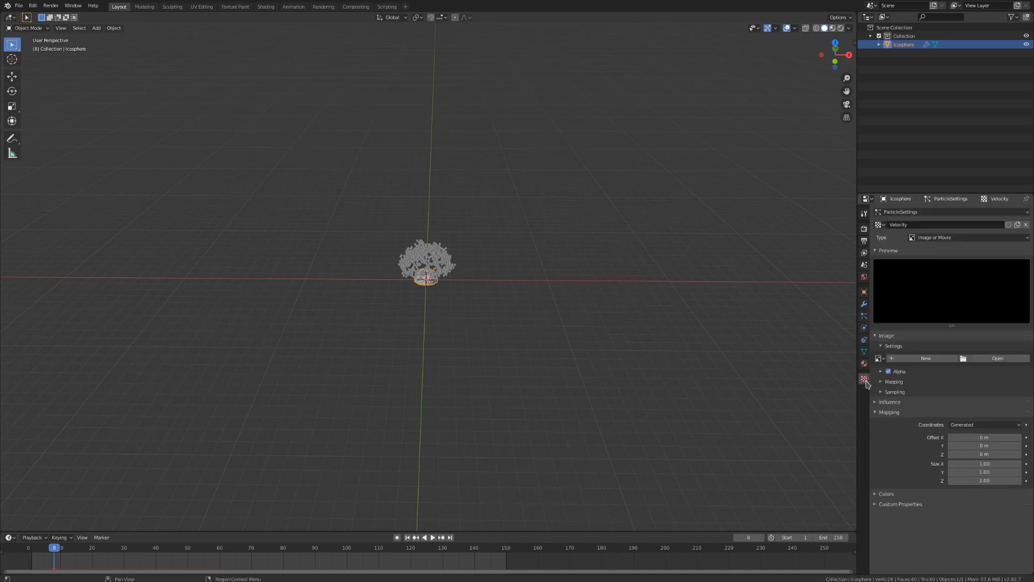
click(962, 237)
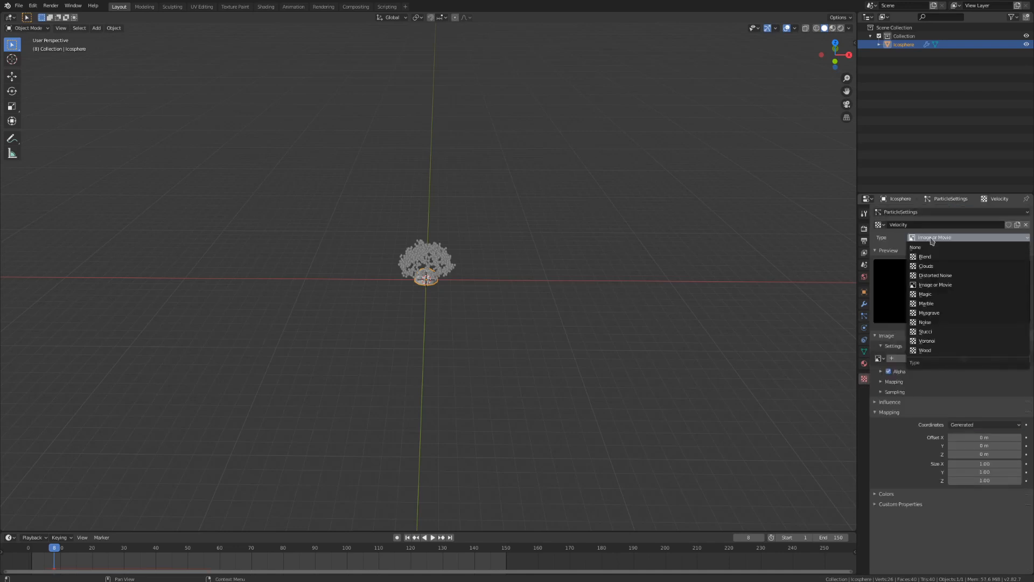
mouse_move(926, 265)
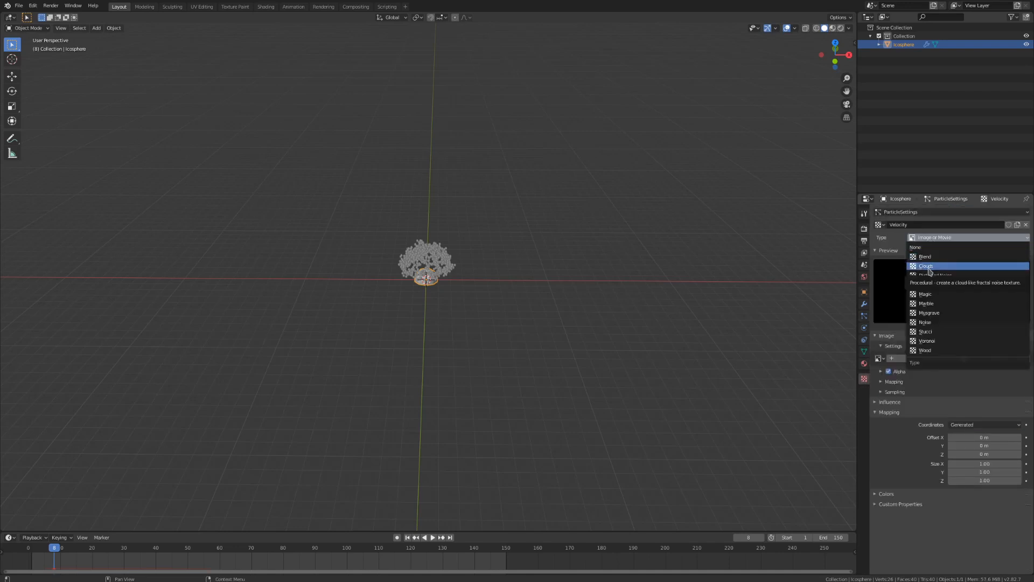
click(925, 265)
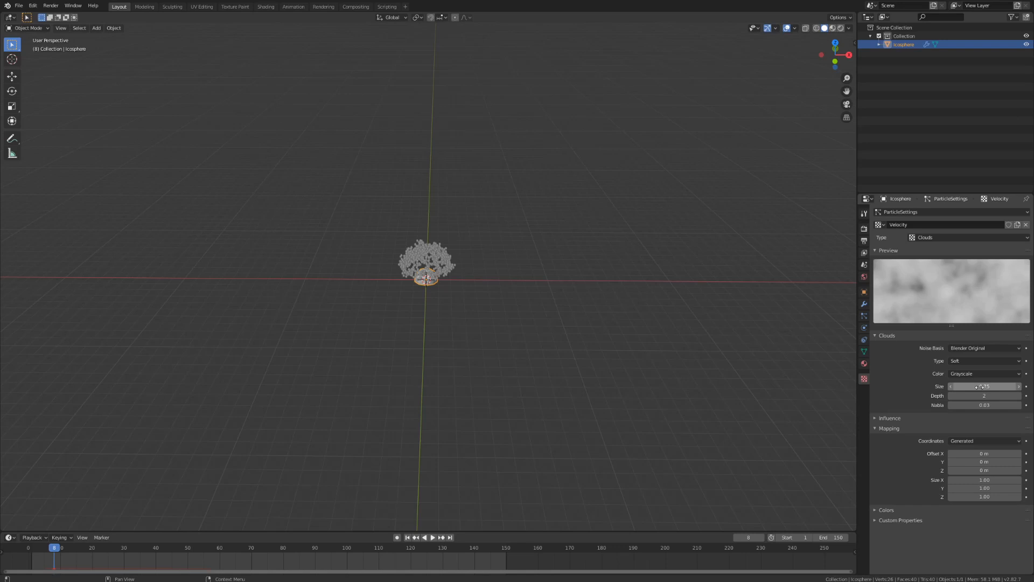
mouse_move(960, 398)
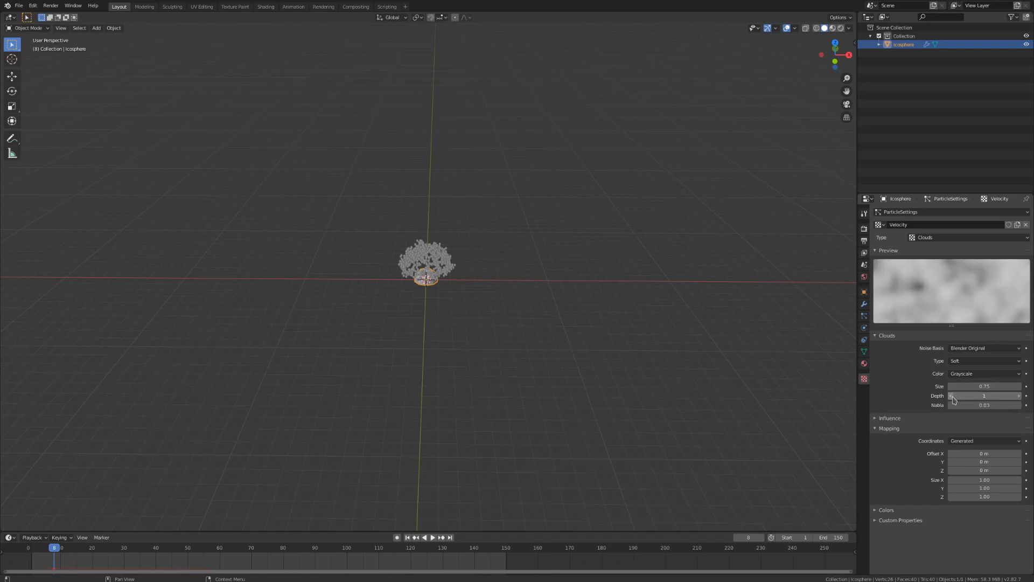
click(889, 418)
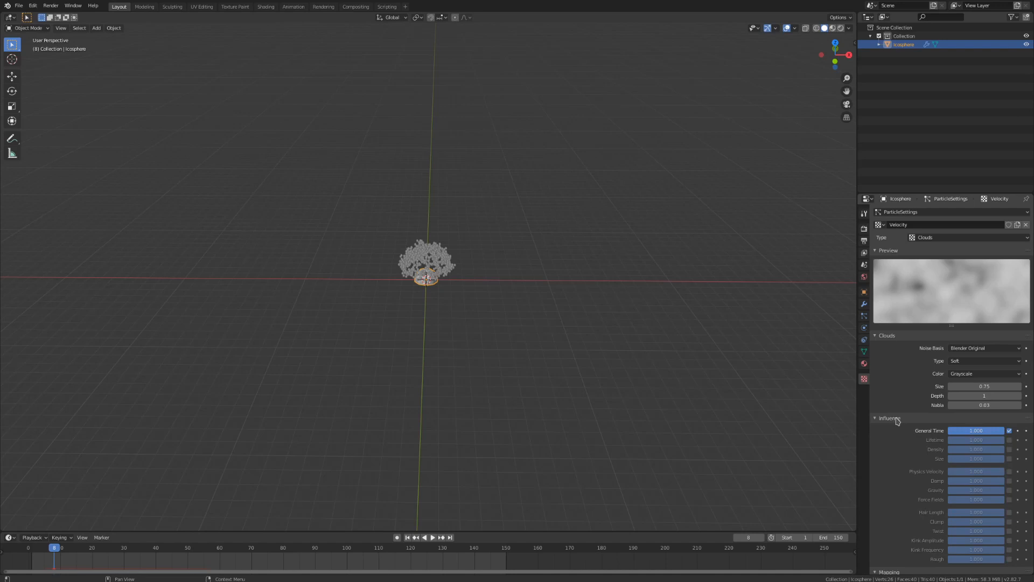
click(1008, 472)
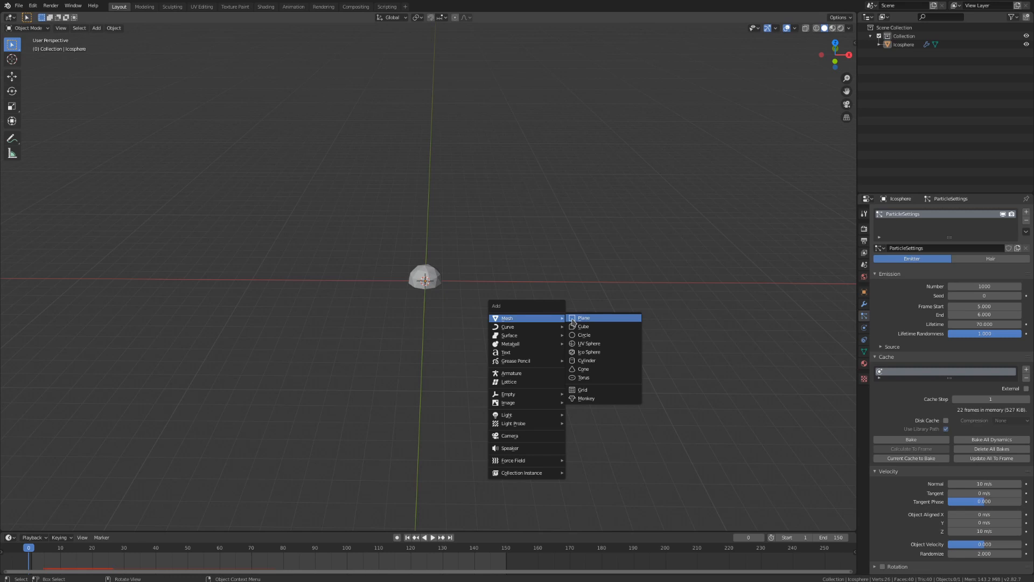
Add a ground plane under the dome and enable Collision physics on it
click(582, 317)
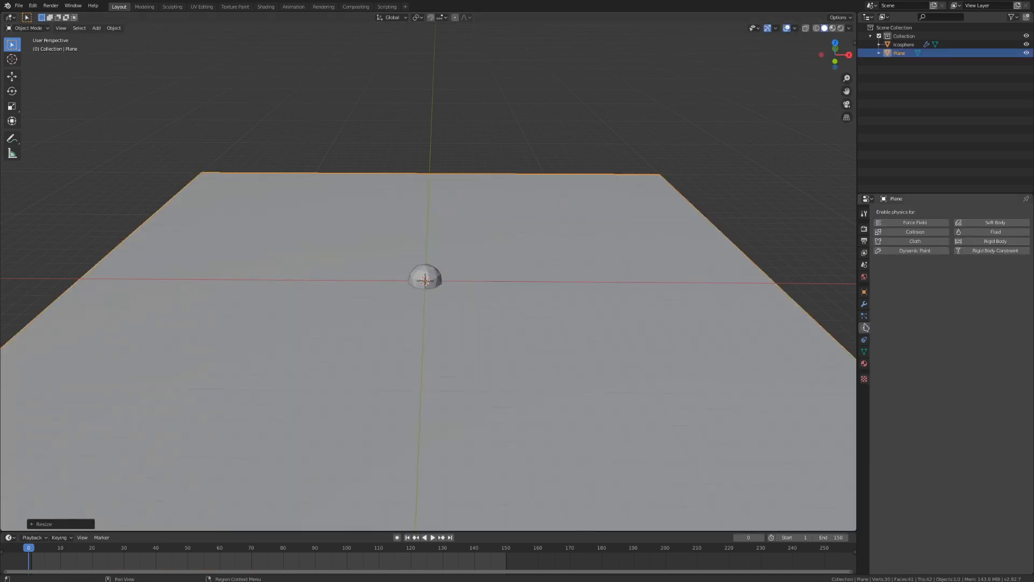
click(915, 231)
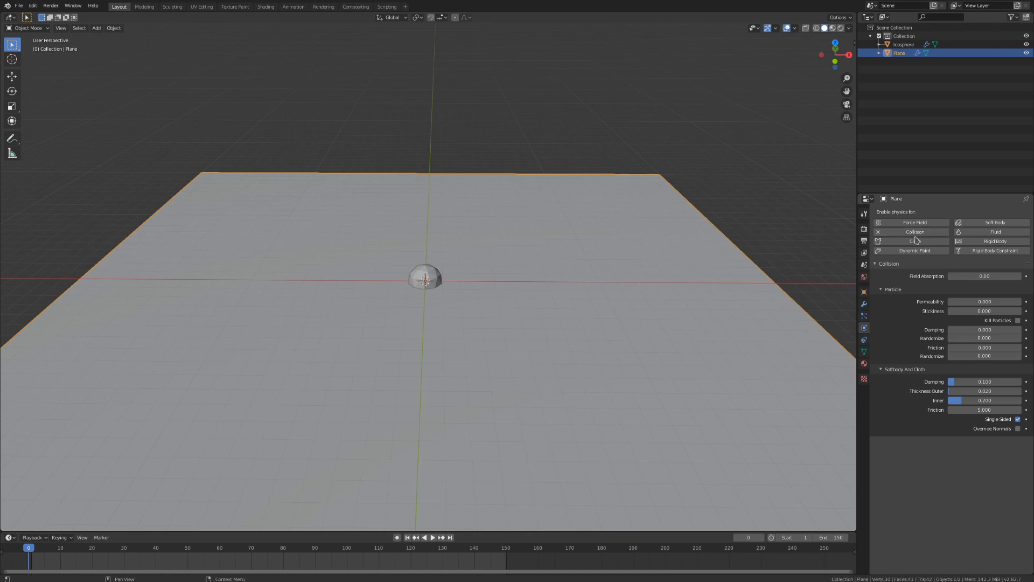
click(984, 310)
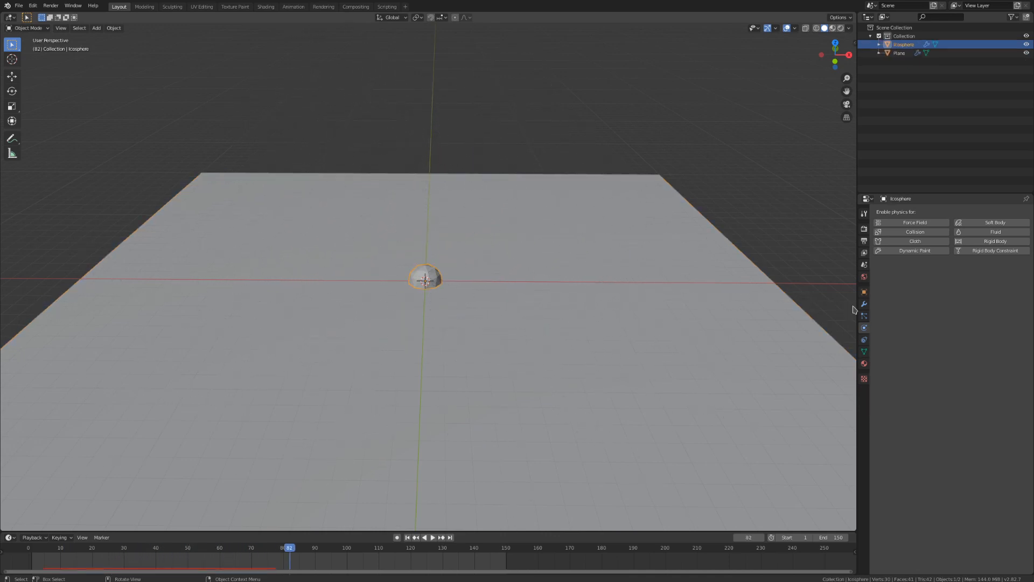
Raise the emission count to 100000 particles and bake the particle simulation
click(864, 315)
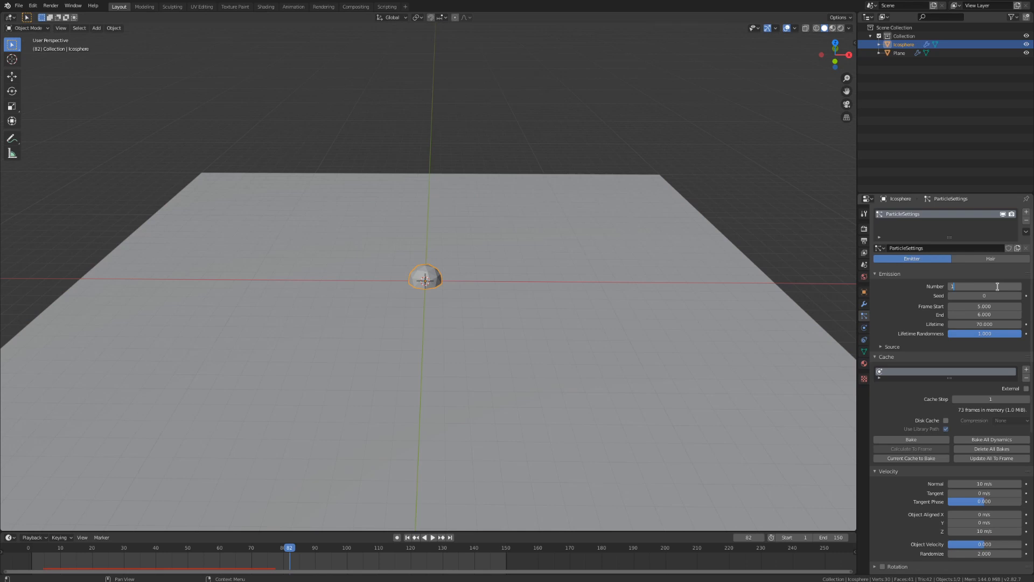
text(100000)
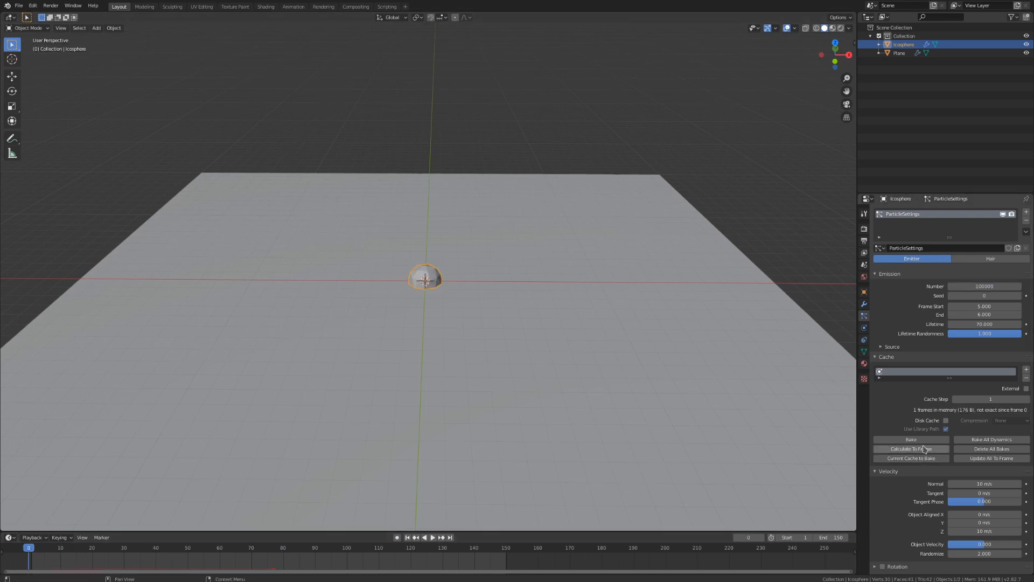
mouse_move(927, 439)
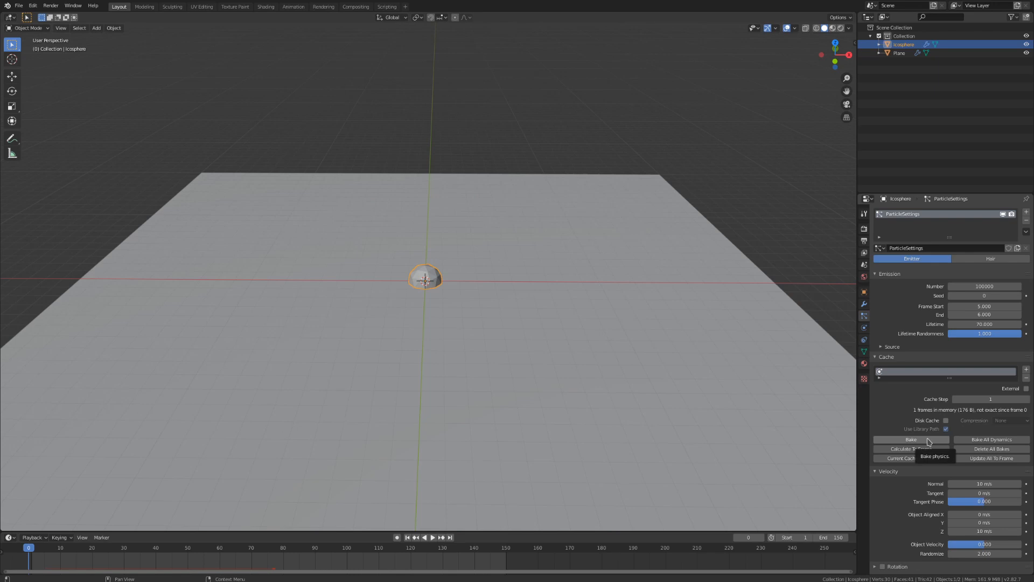
click(911, 440)
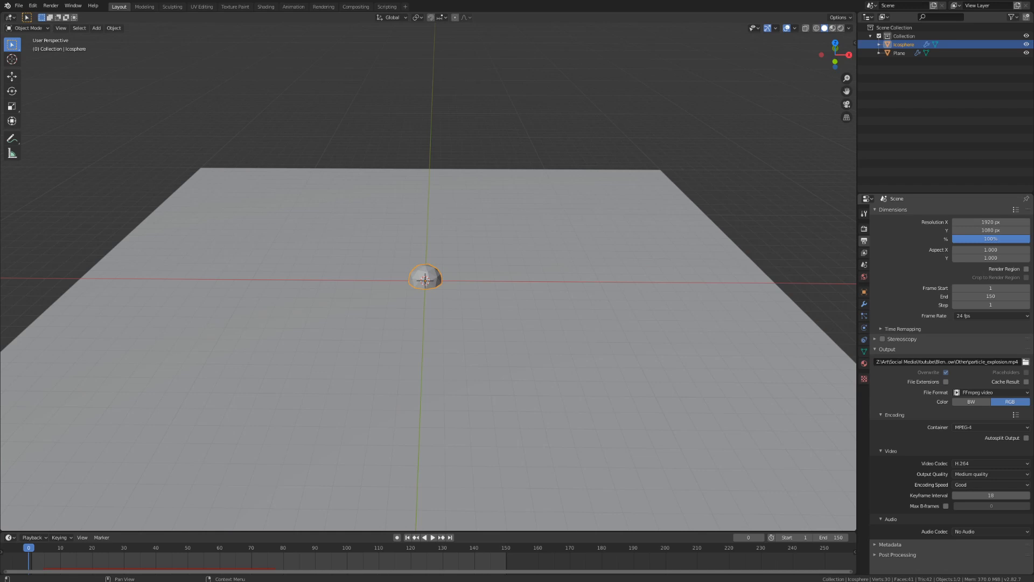
click(91, 548)
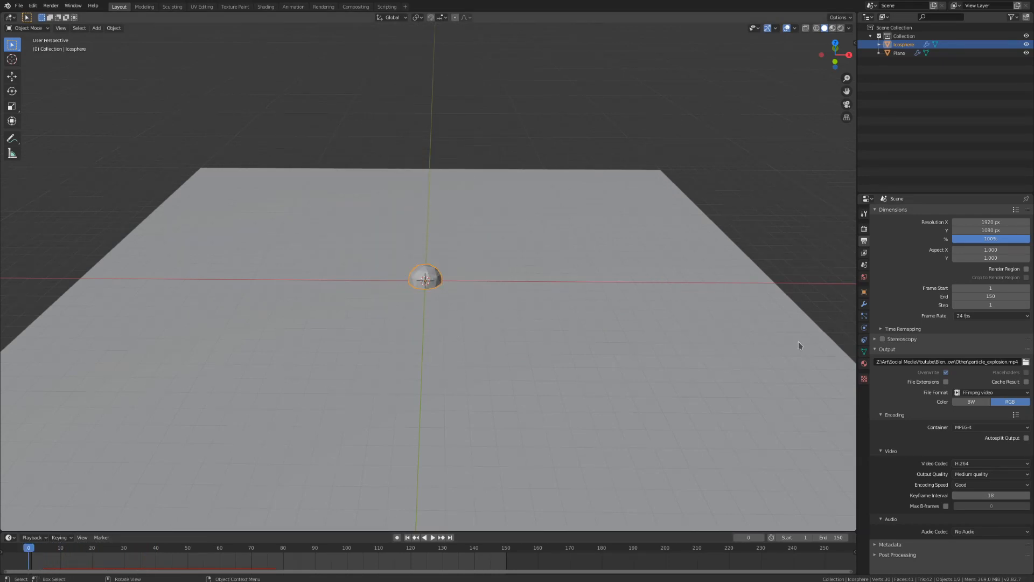
click(864, 328)
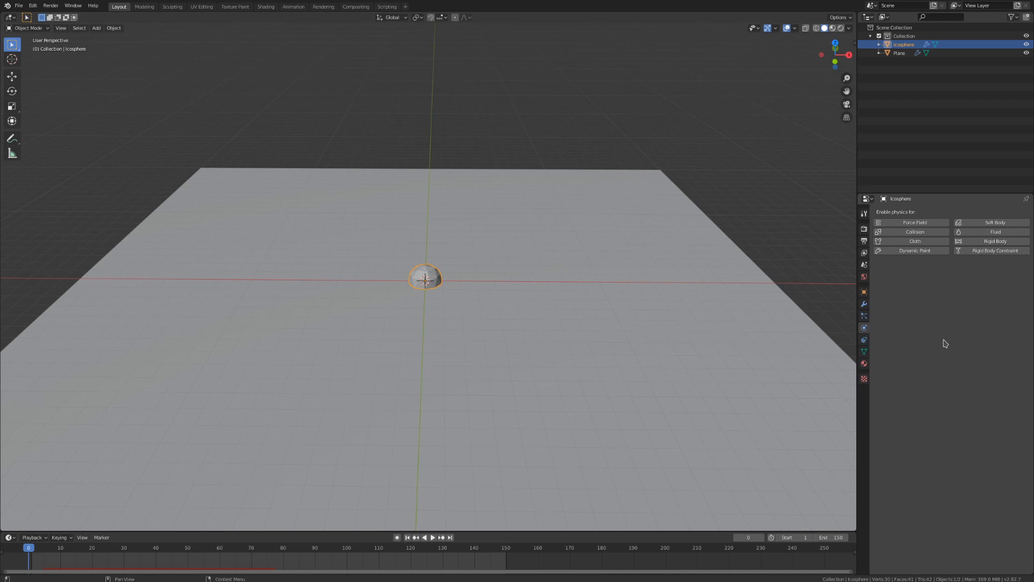
Enable Fluid on the icosphere as a Flow object of type Fire + Smoke with Inflow behavior
click(995, 232)
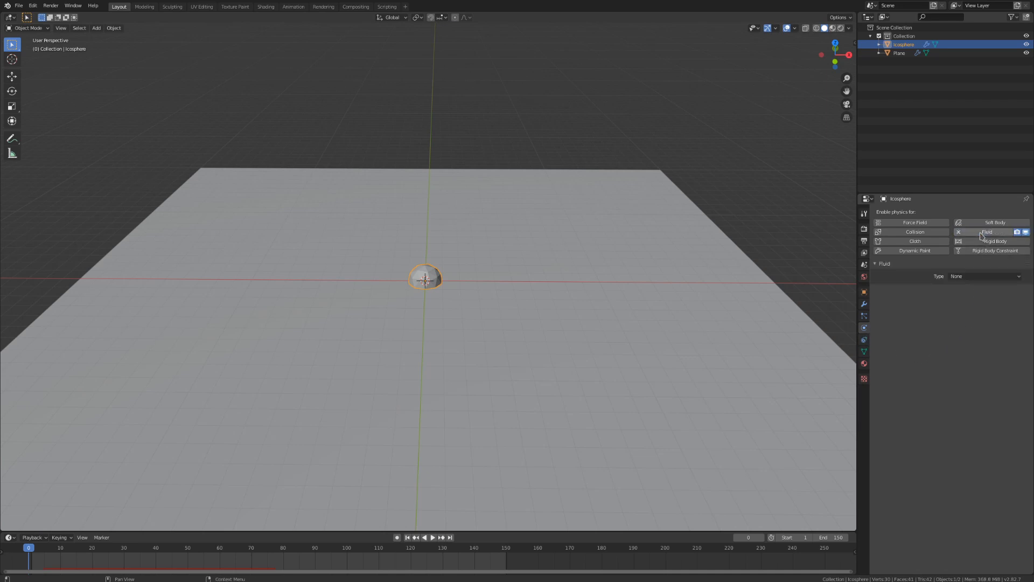
click(982, 276)
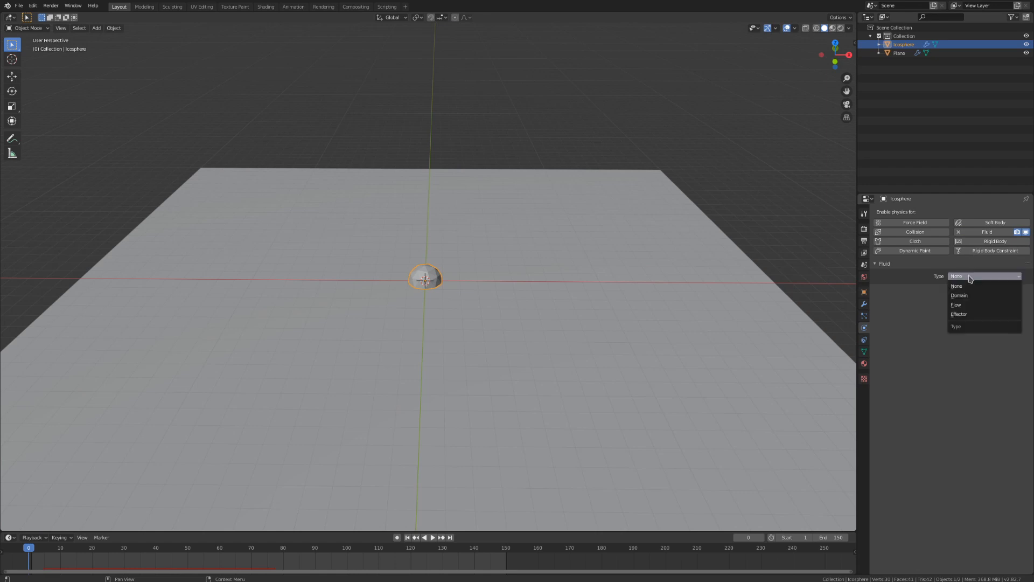
click(956, 304)
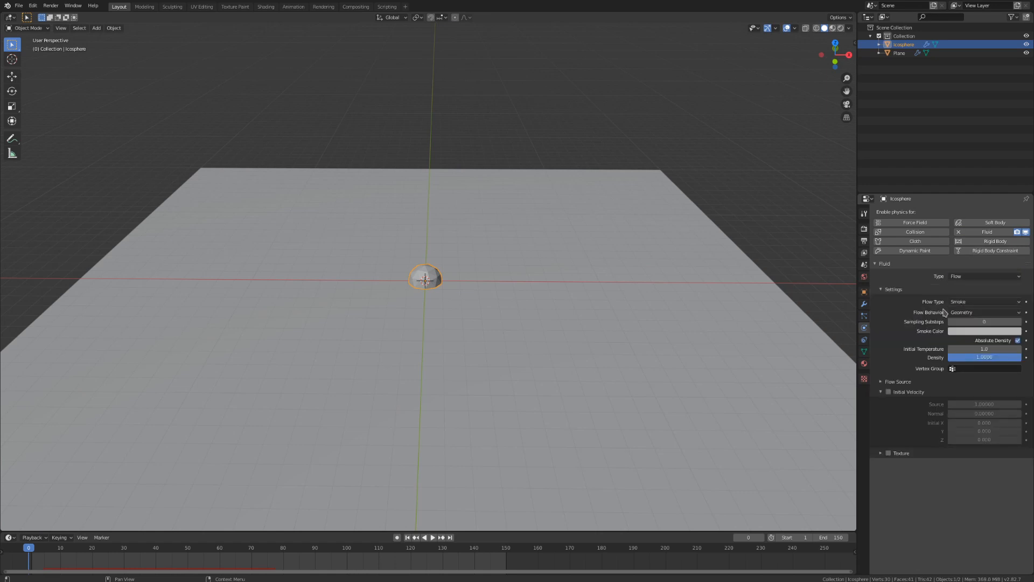
mouse_move(899, 304)
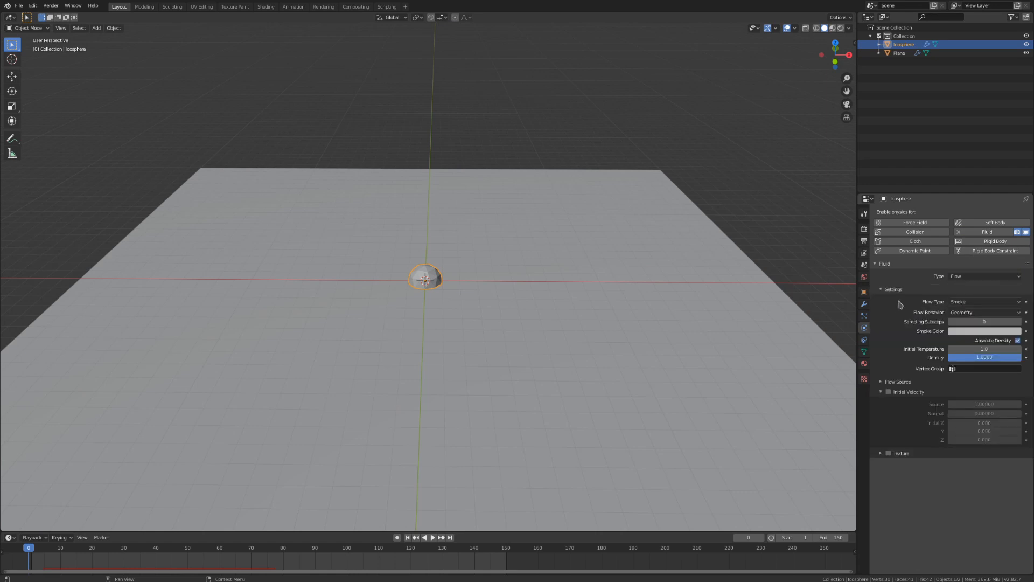
click(984, 302)
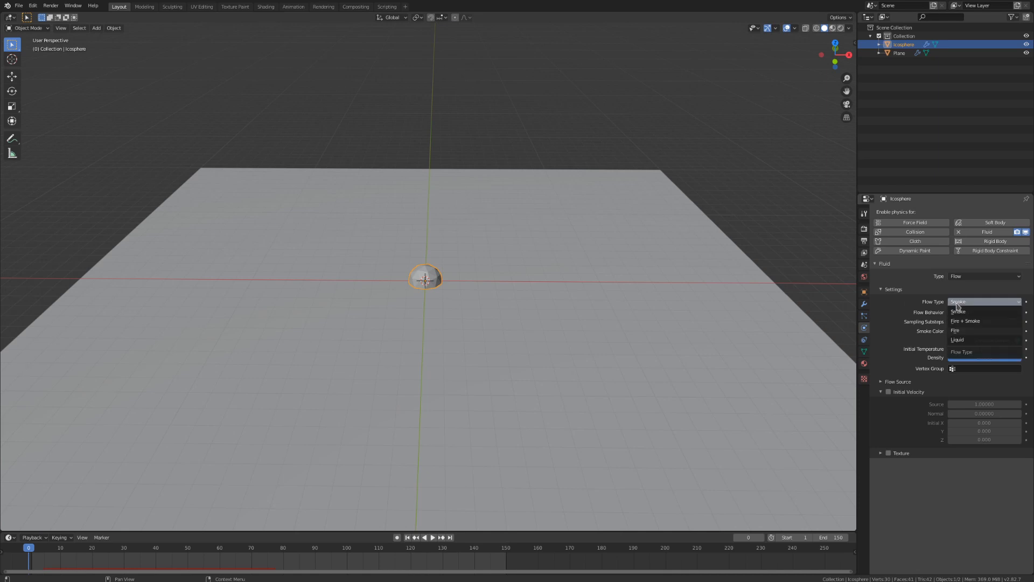
click(985, 312)
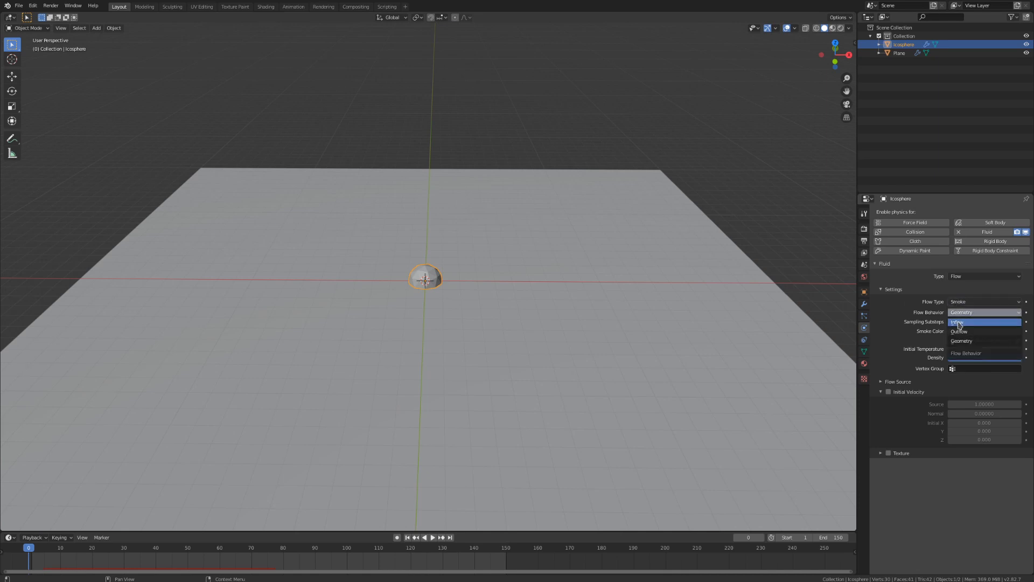
click(983, 321)
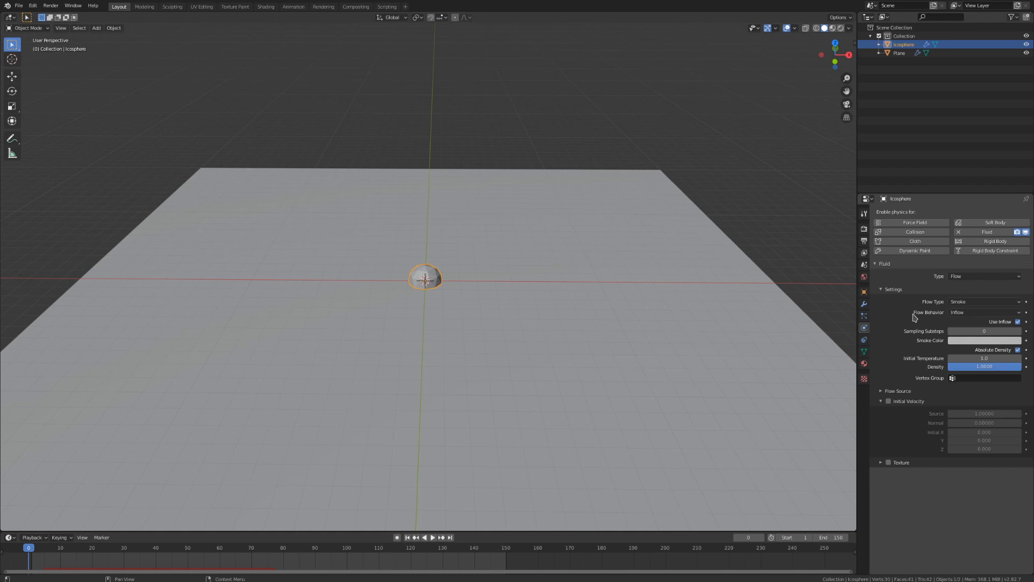
click(982, 302)
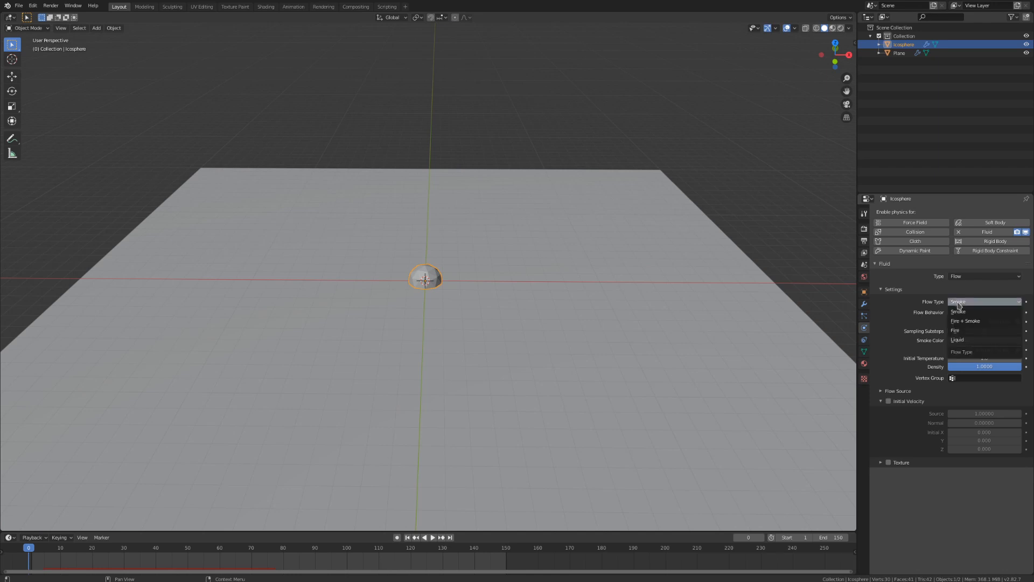
click(965, 321)
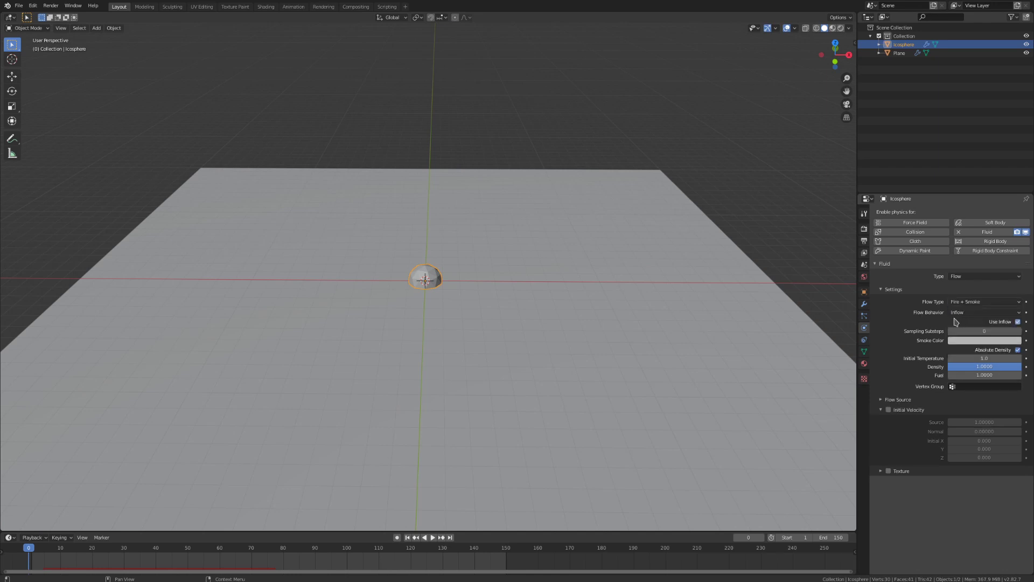
Set the flow source to the ParticleSettings particle system
click(881, 398)
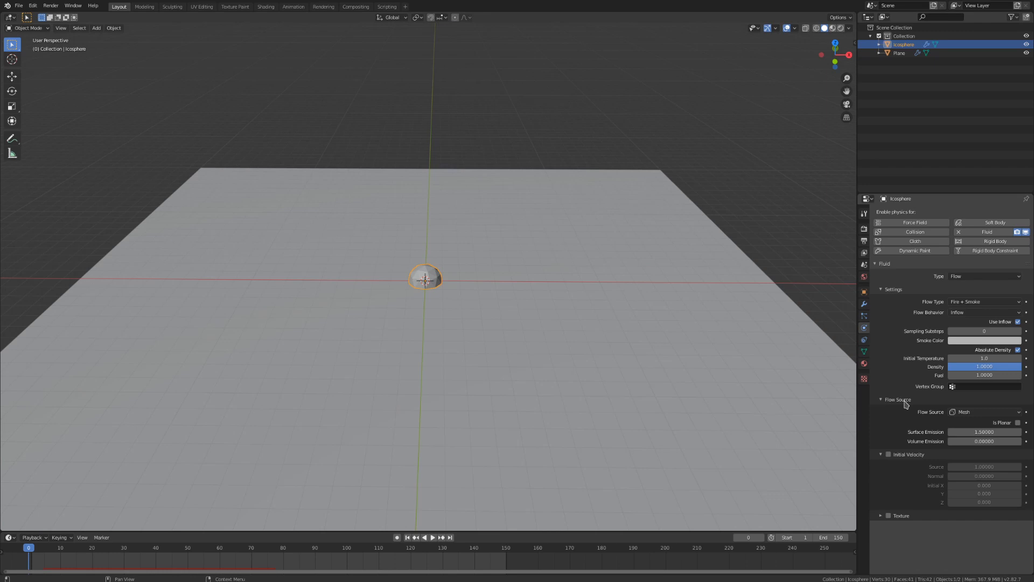
click(985, 412)
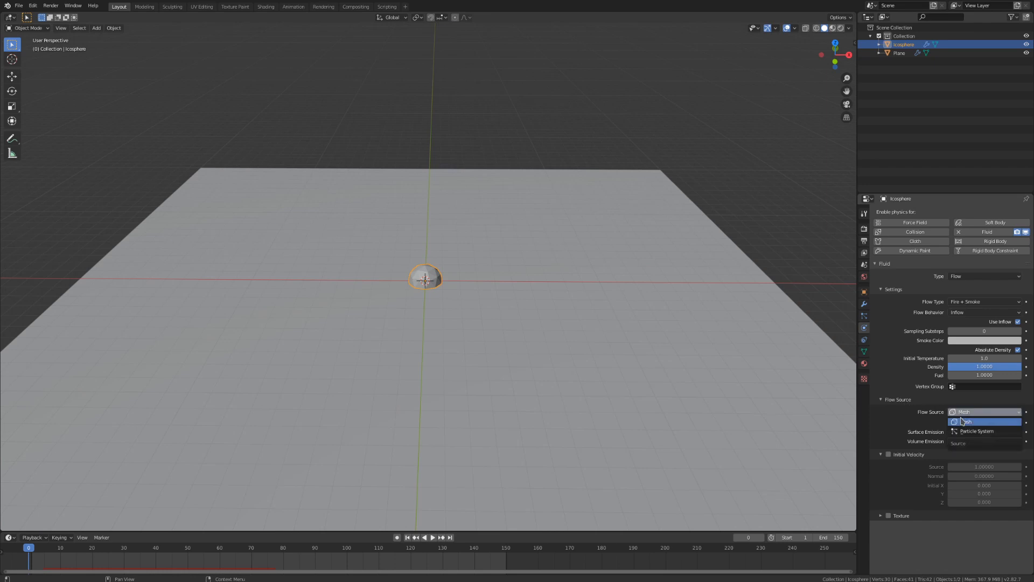
click(974, 431)
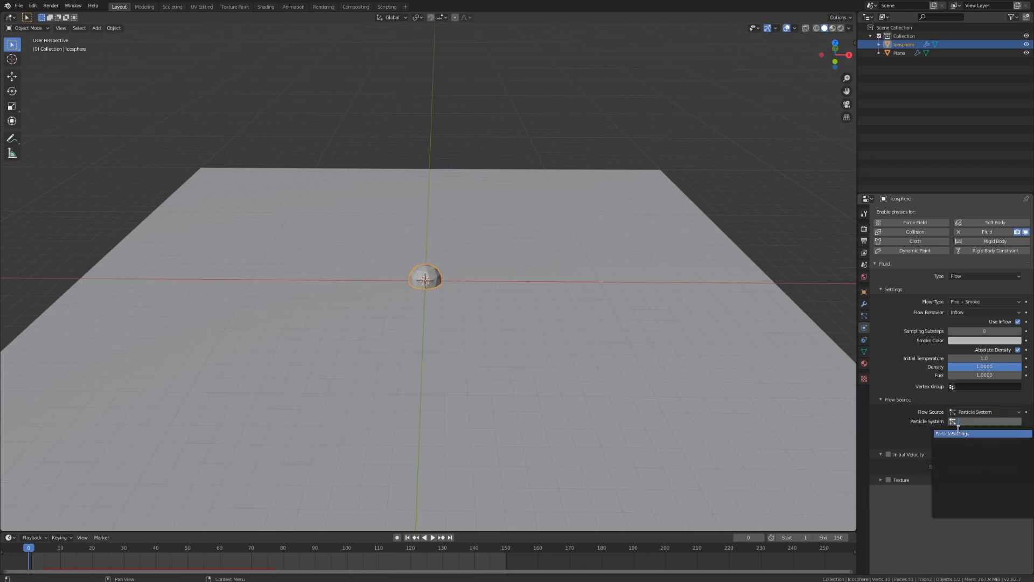
click(966, 433)
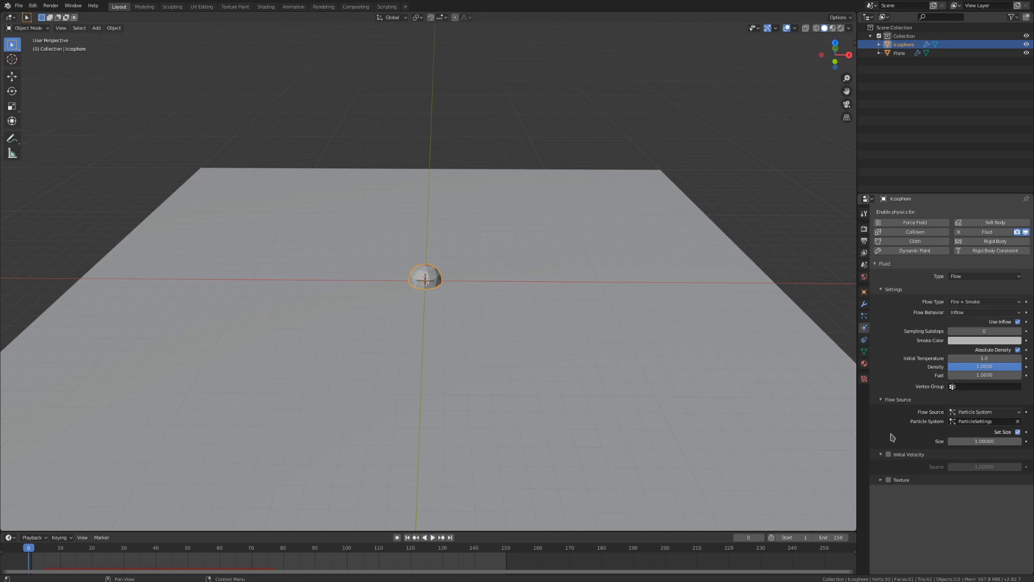
mouse_move(887, 448)
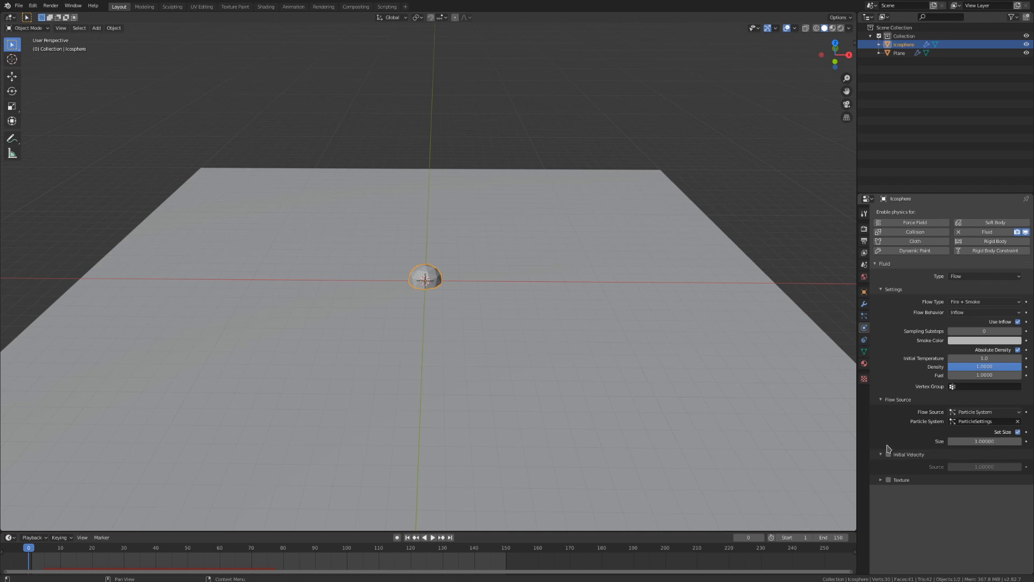
mouse_move(887, 446)
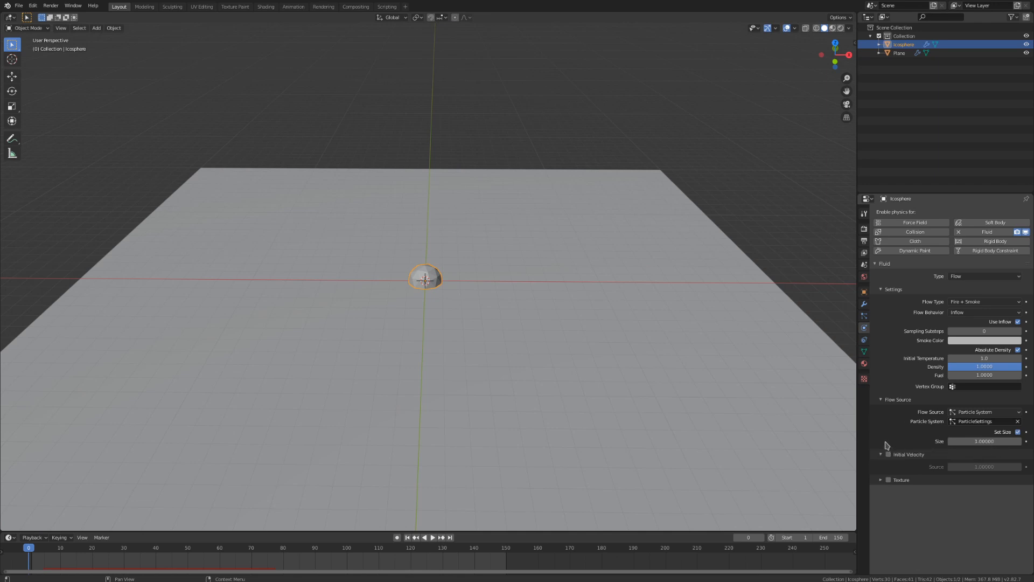
mouse_move(1017, 334)
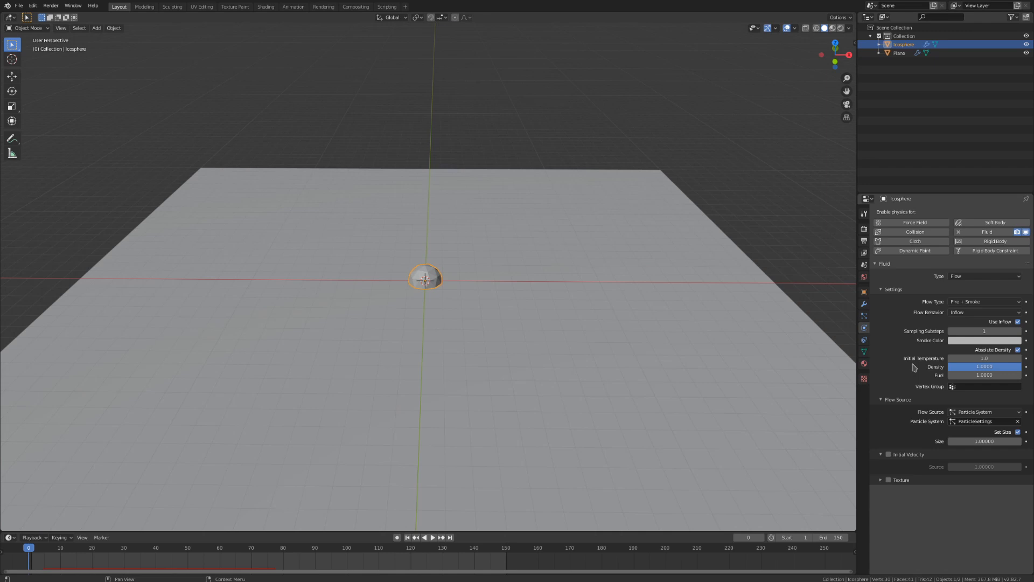
mouse_move(898, 383)
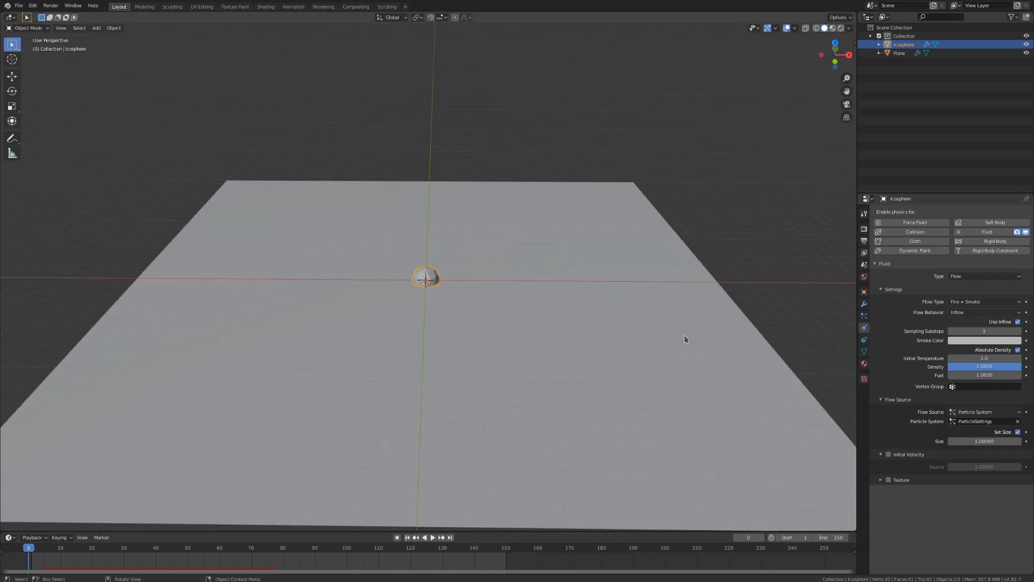
mouse_move(474, 291)
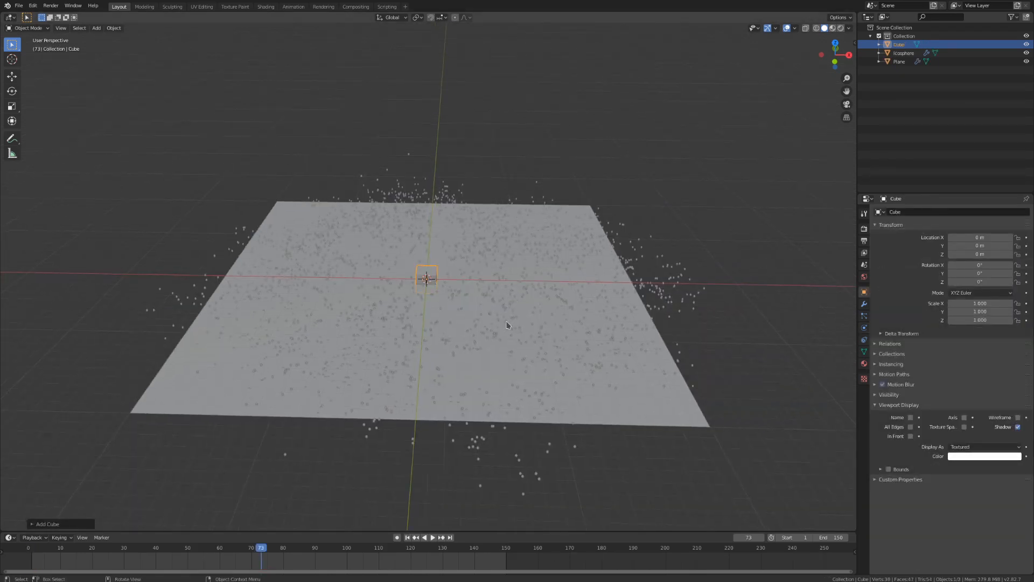
Scale the new cube about 28 times in X and Y to enclose the scene and add fluid physics
key(s)
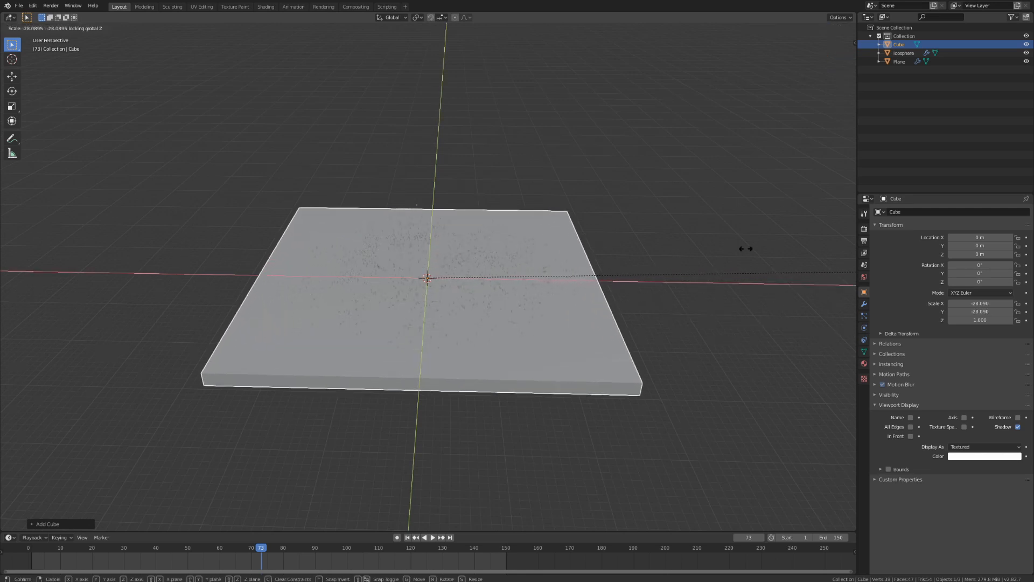
key(Tab)
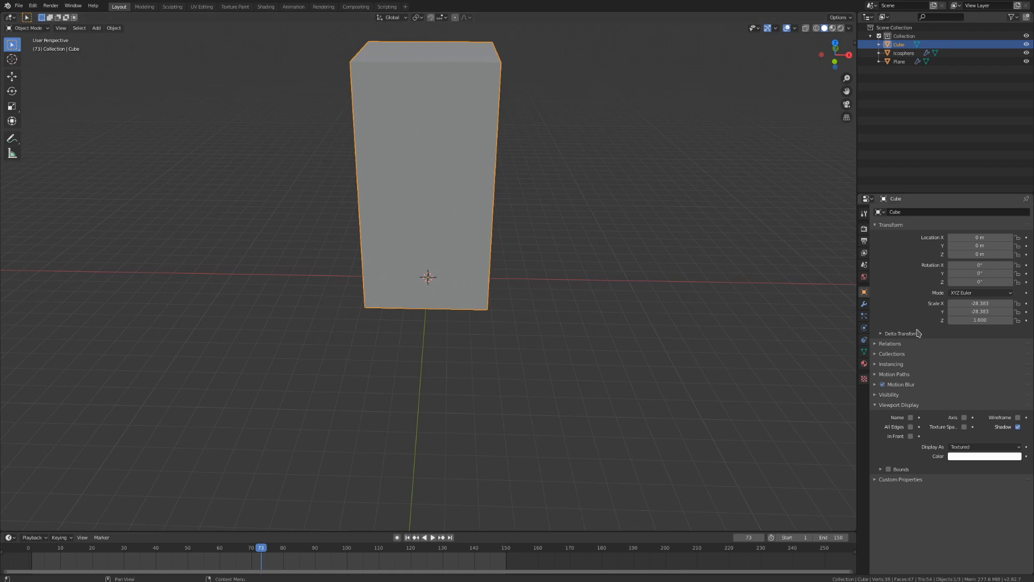
mouse_move(922, 407)
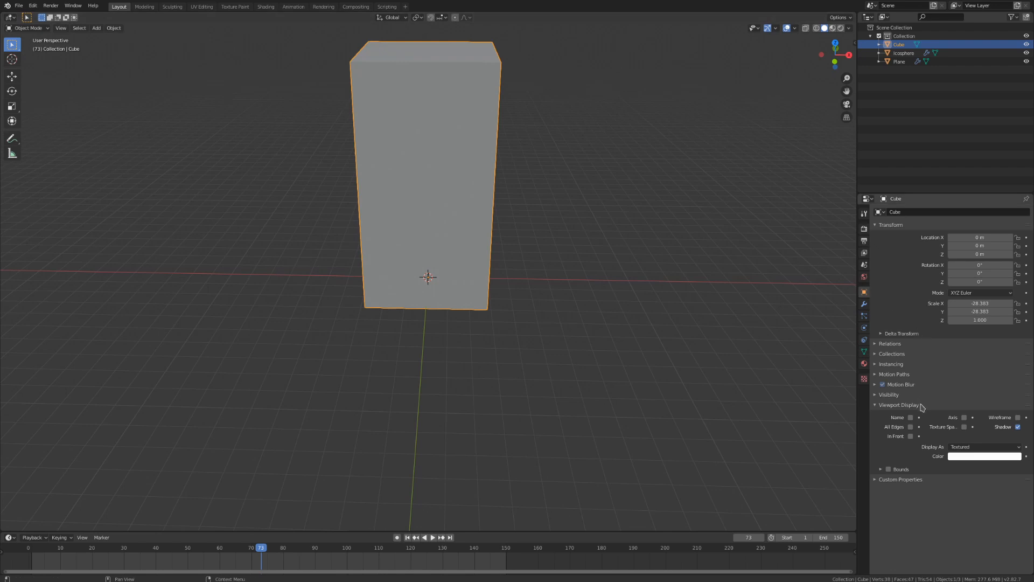
click(984, 445)
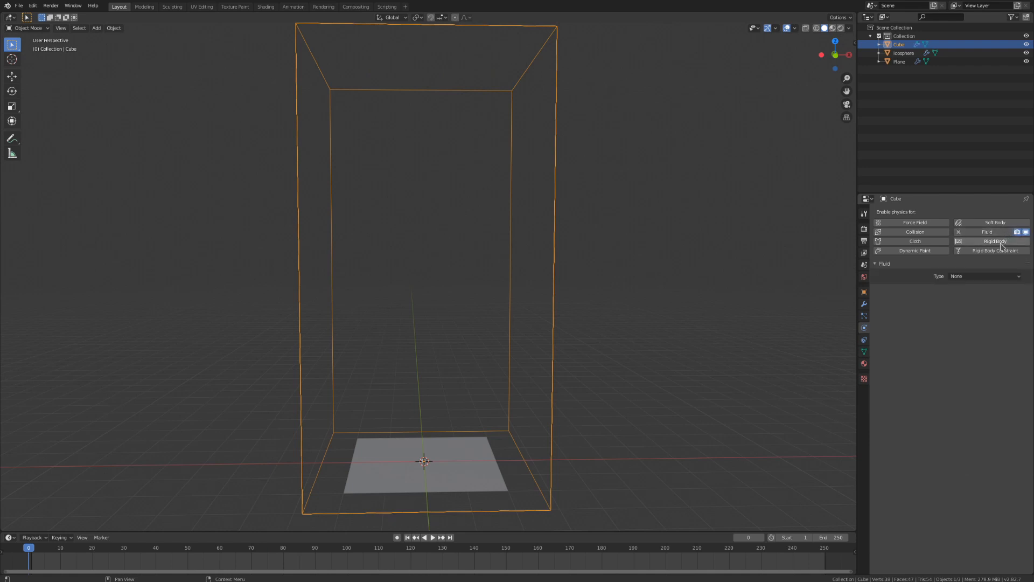
Set the cube's fluid type to Domain with gas domain type
click(984, 276)
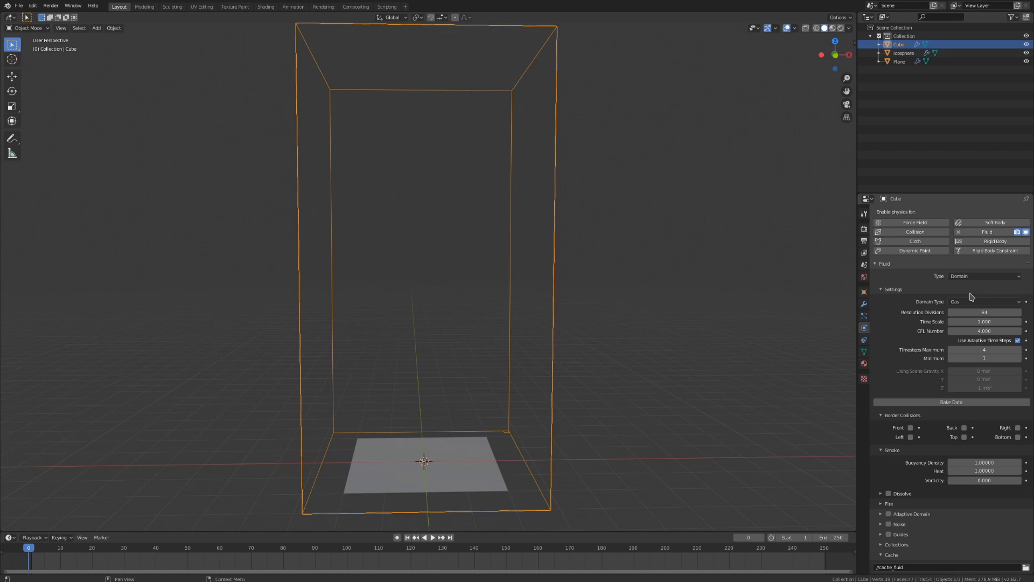
mouse_move(905, 446)
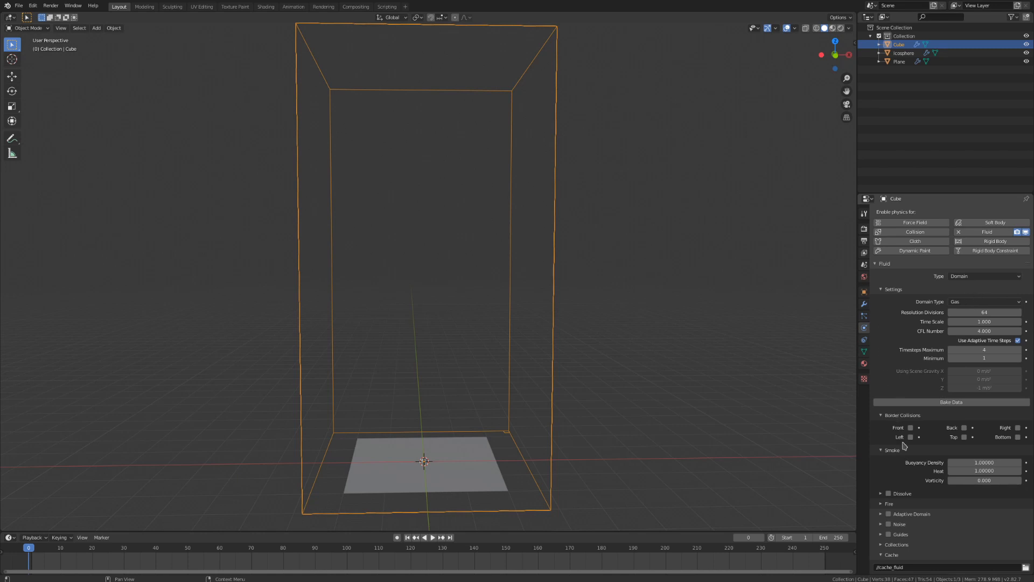
mouse_move(893, 478)
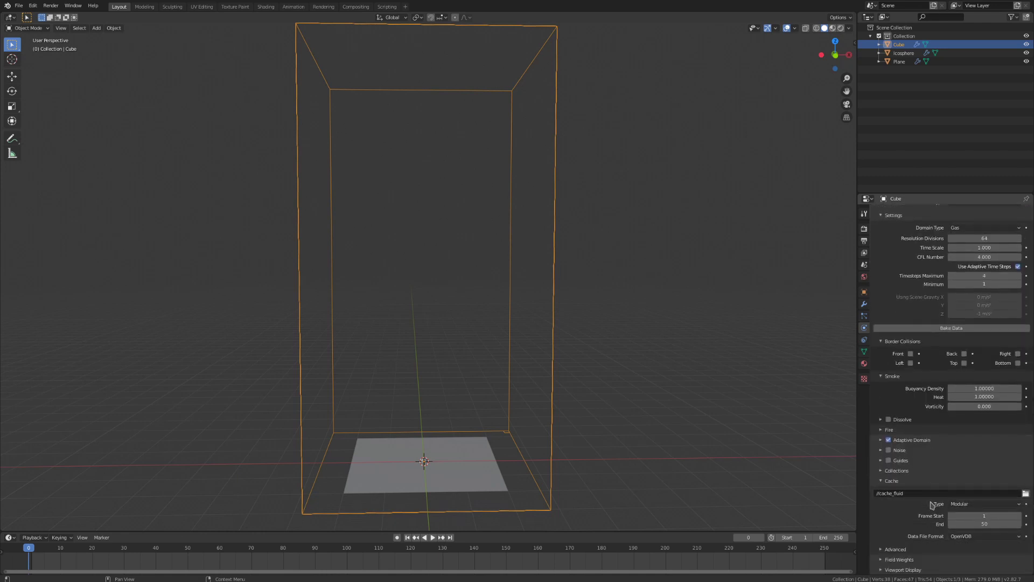
mouse_move(989, 523)
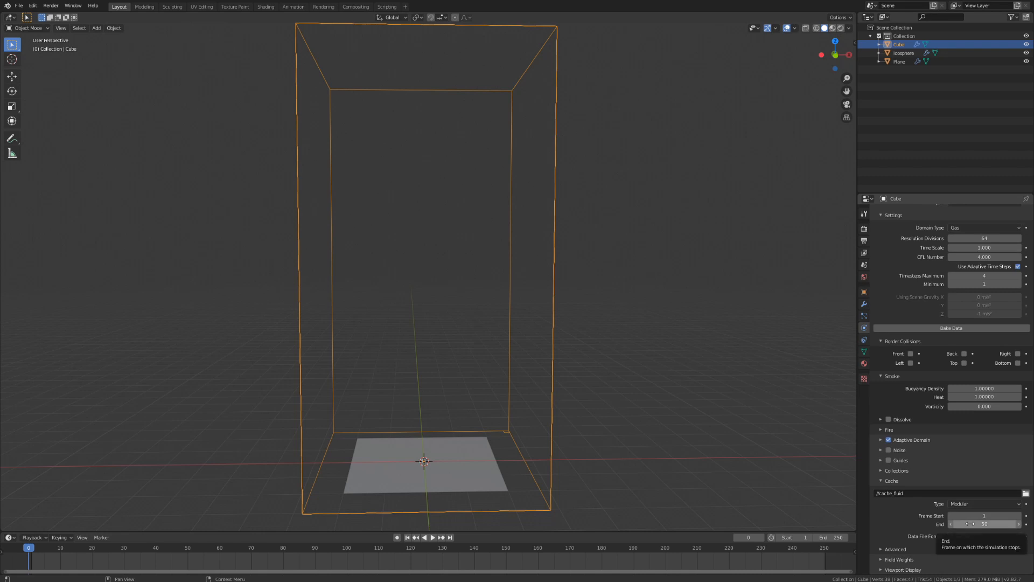
Set the gas domain cache to start at frame 5, end at 250, with Replay type
click(982, 516)
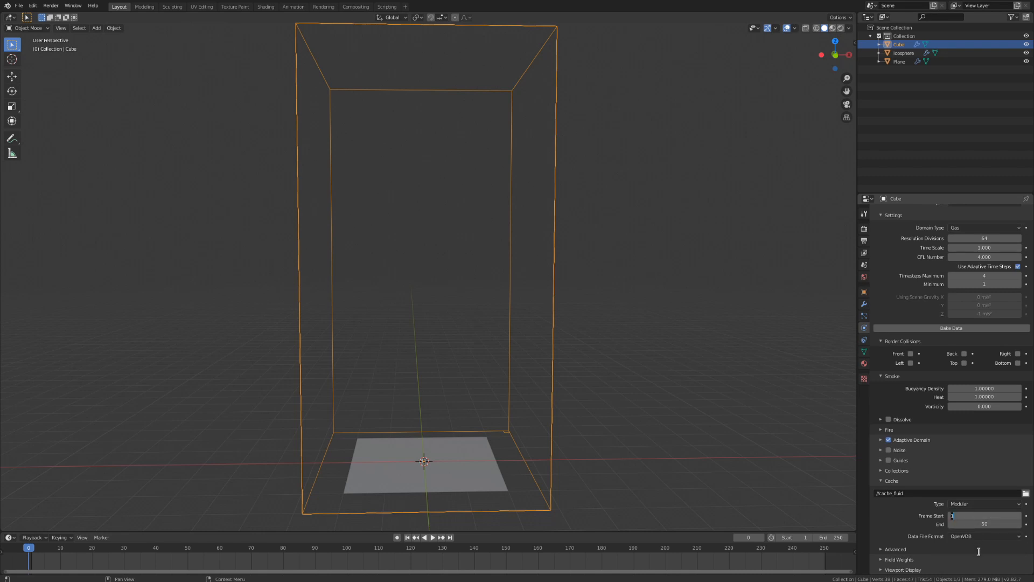
mouse_move(976, 552)
text(5)
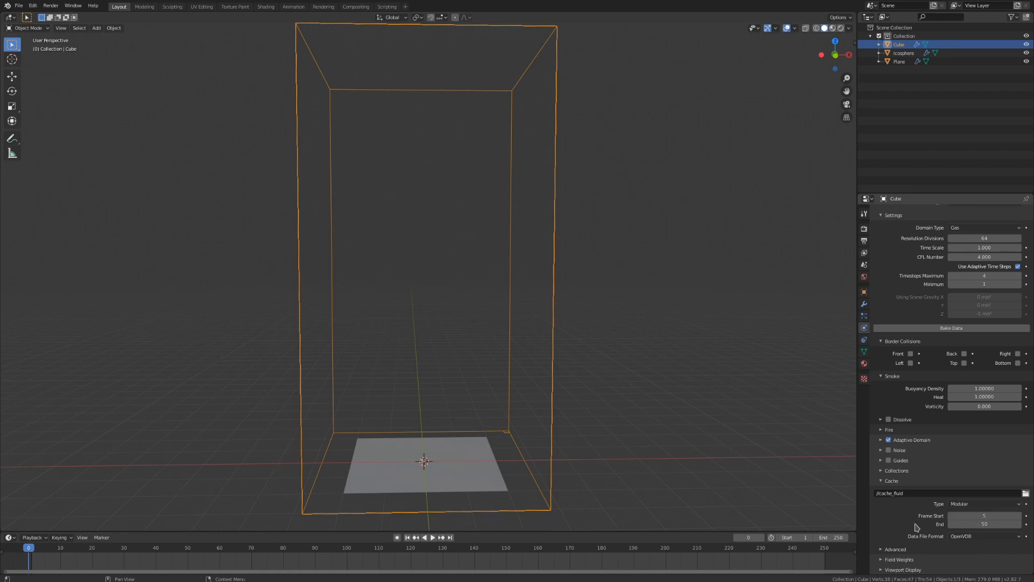
click(986, 524)
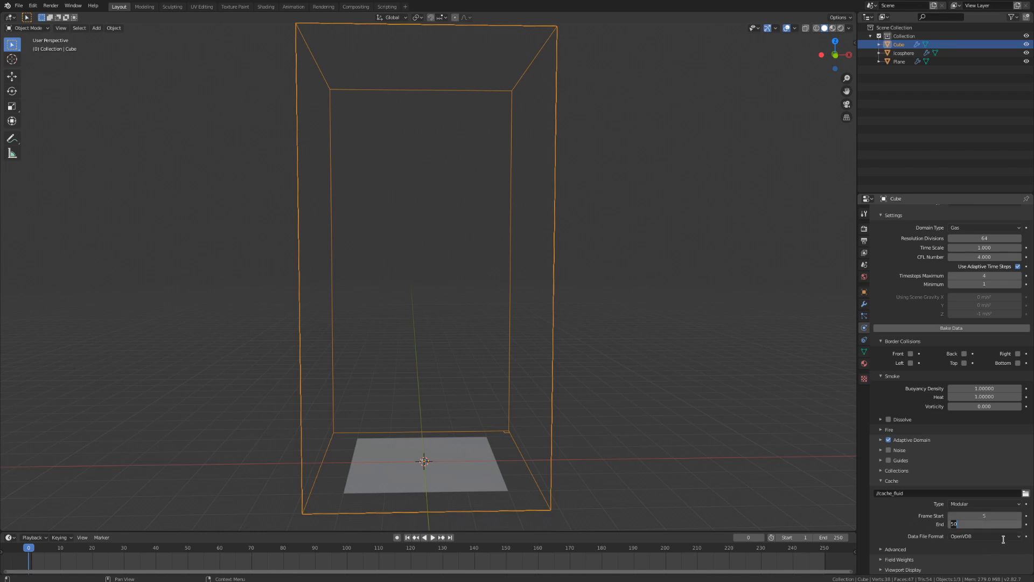
text(250)
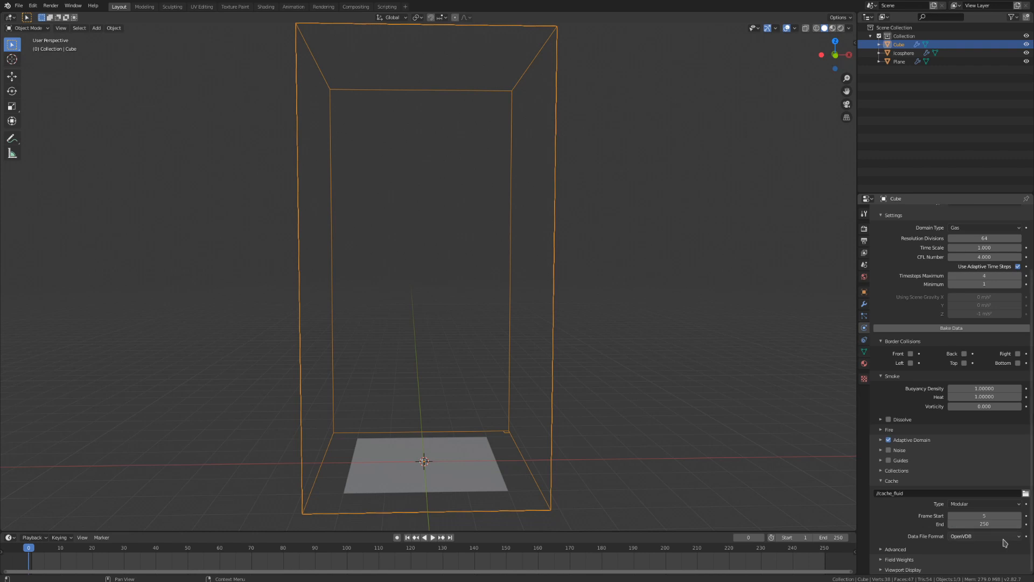
click(985, 504)
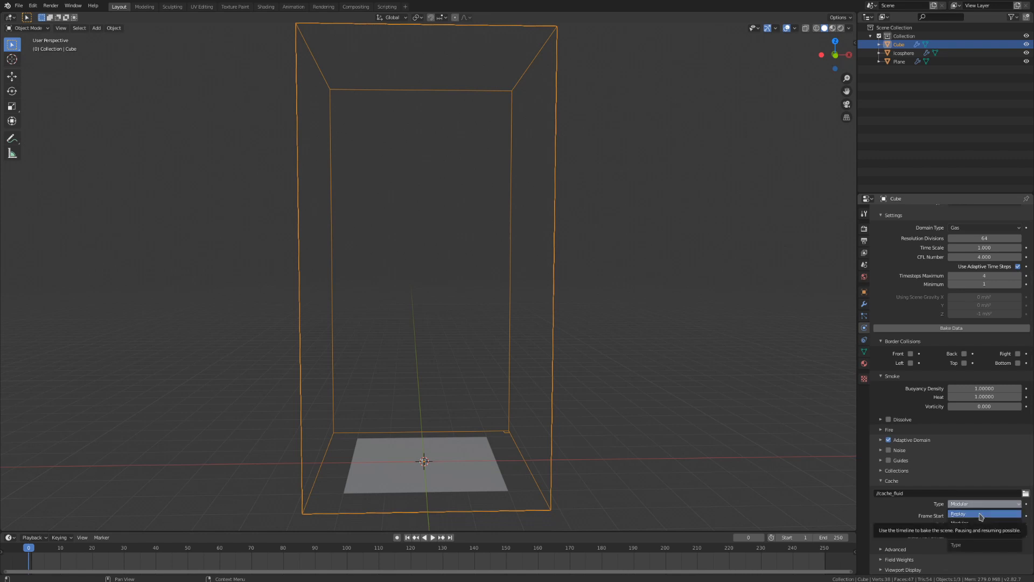
click(957, 513)
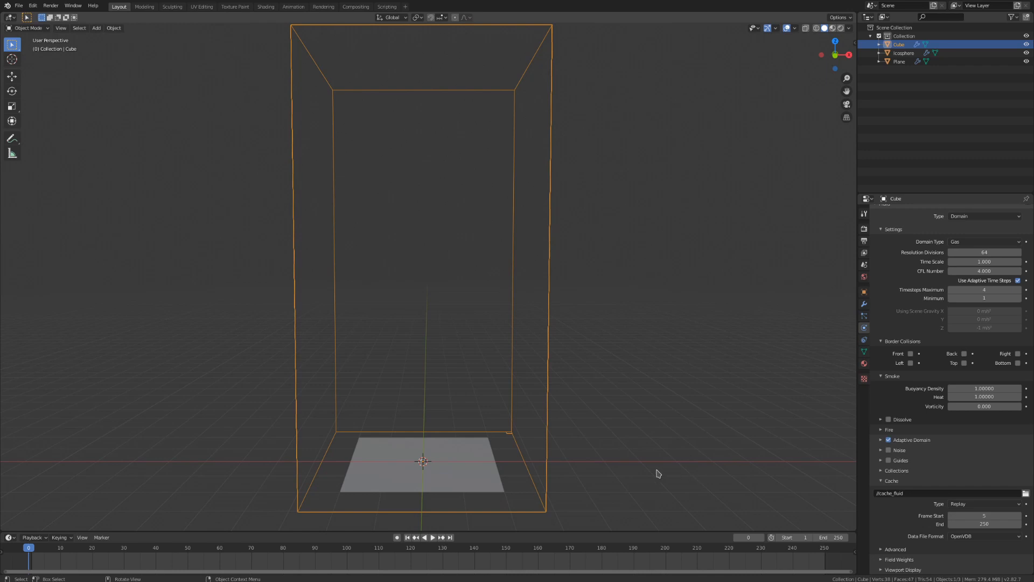
mouse_move(655, 473)
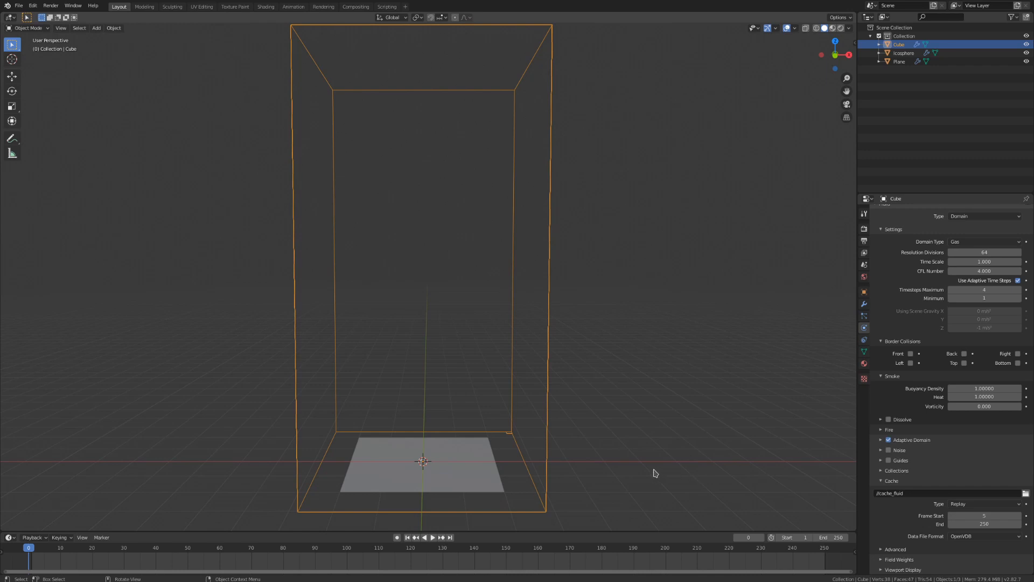
click(431, 538)
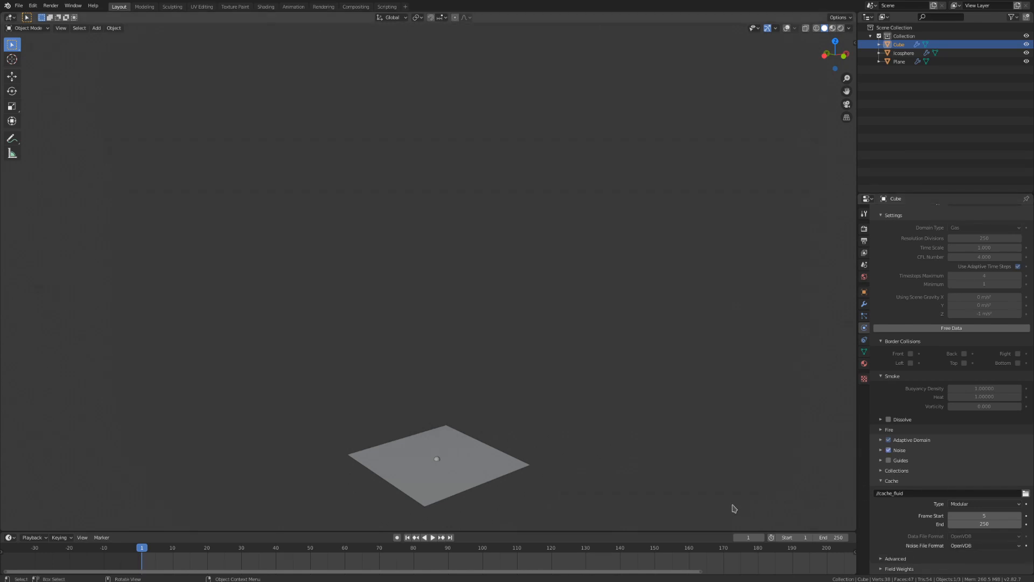
Keep the Wavelet noise method and bake the smoke noise detail
click(881, 450)
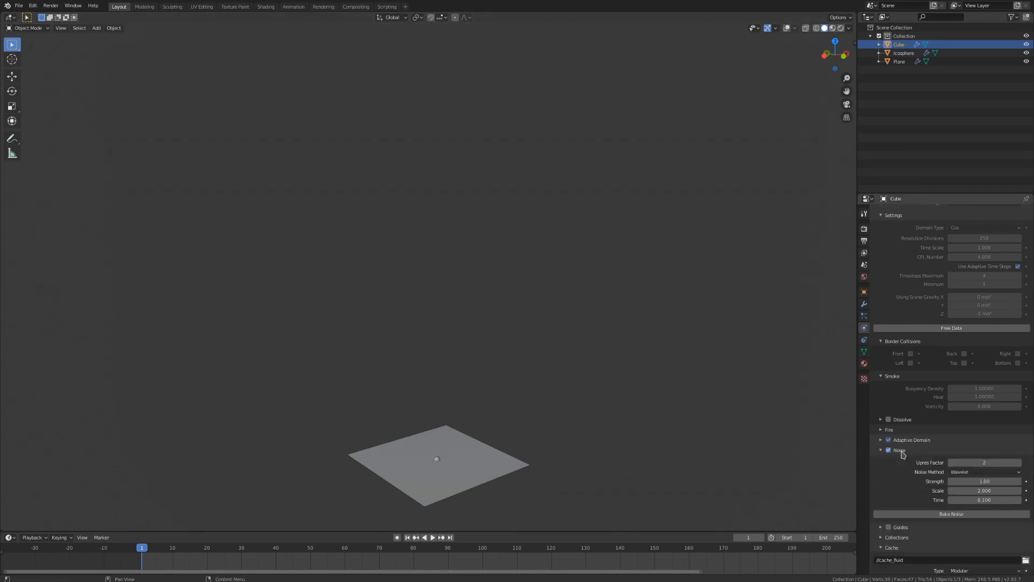
scroll(down, 3)
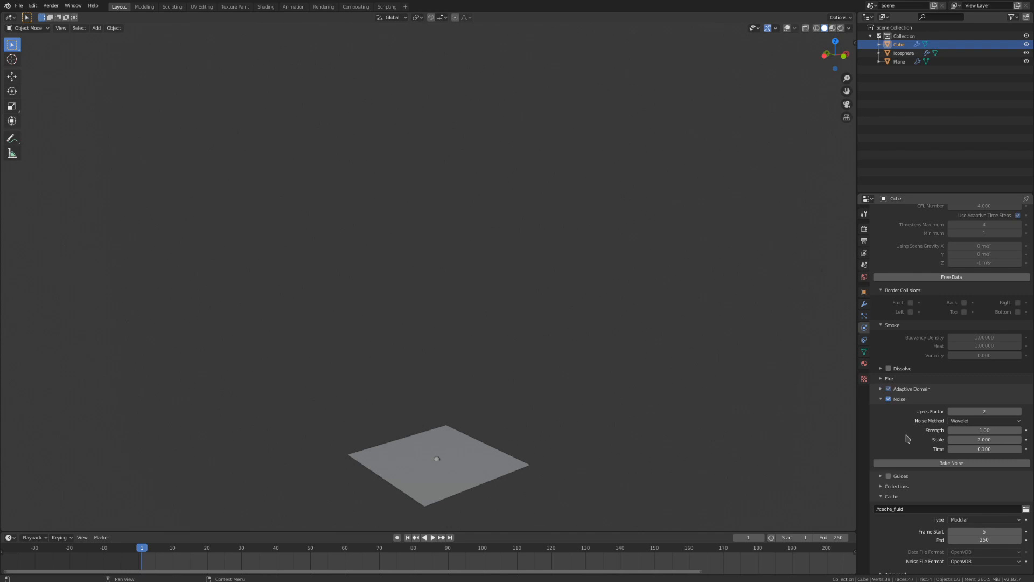
mouse_move(951, 426)
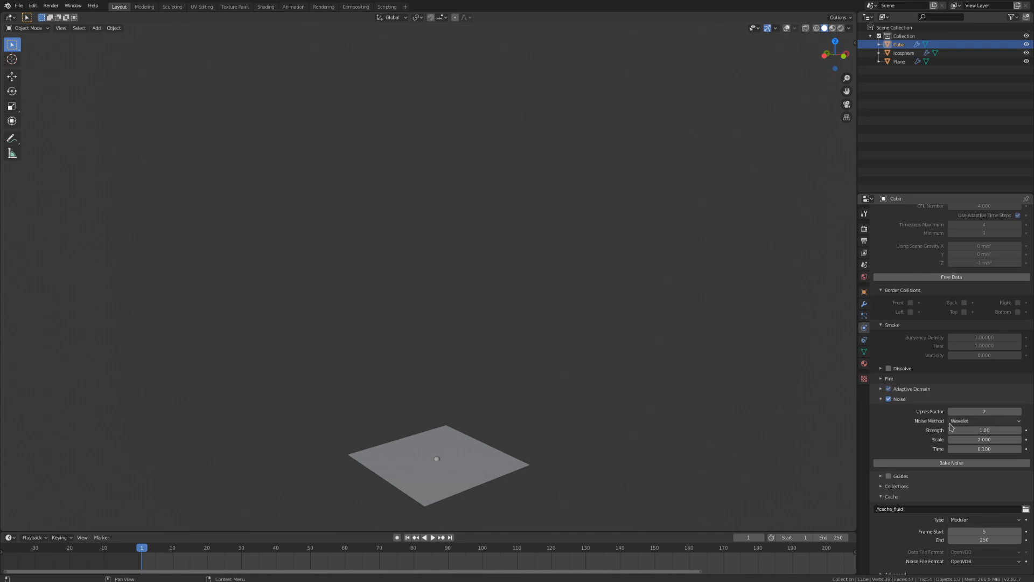
click(984, 420)
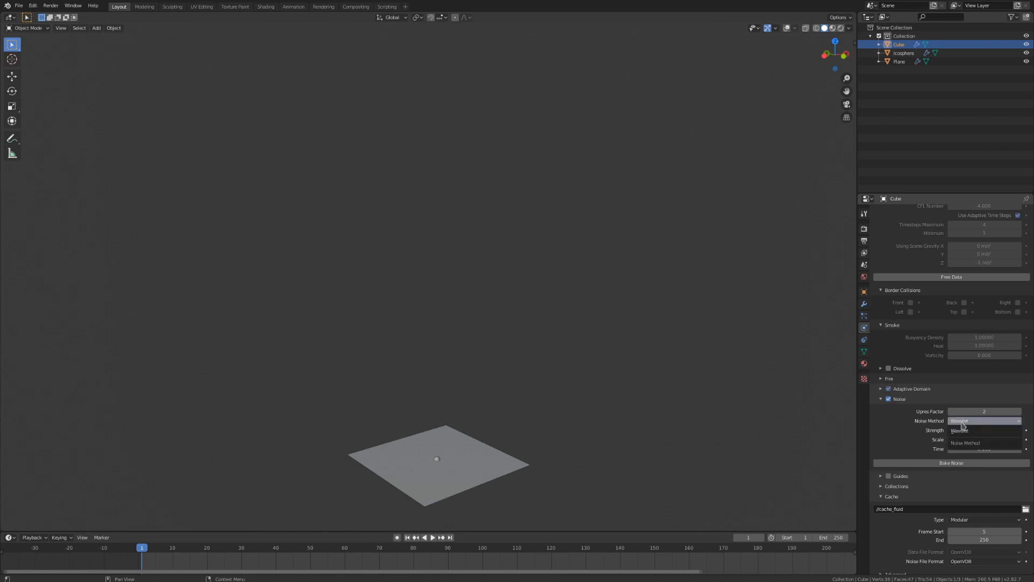
click(983, 420)
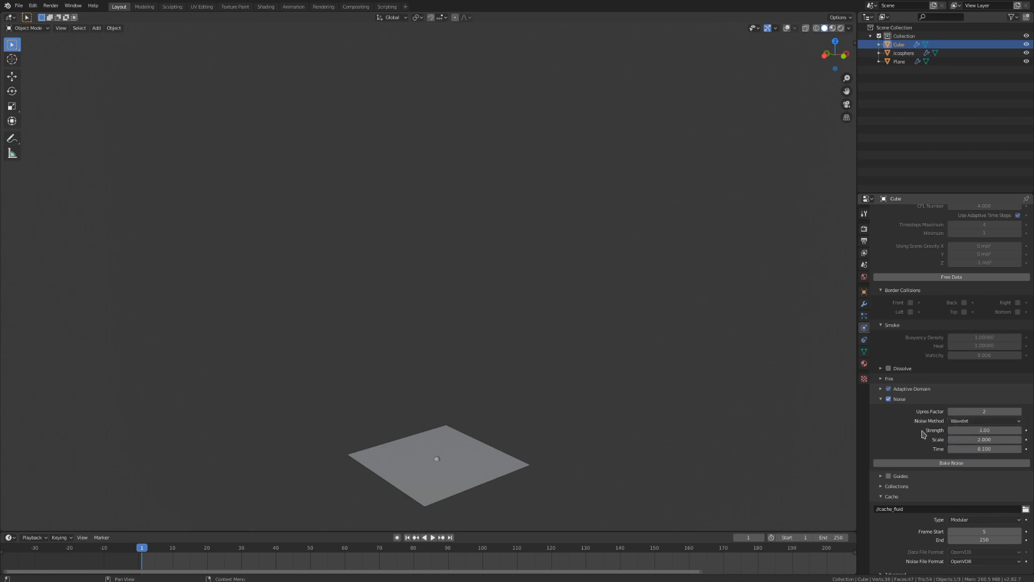
mouse_move(899, 427)
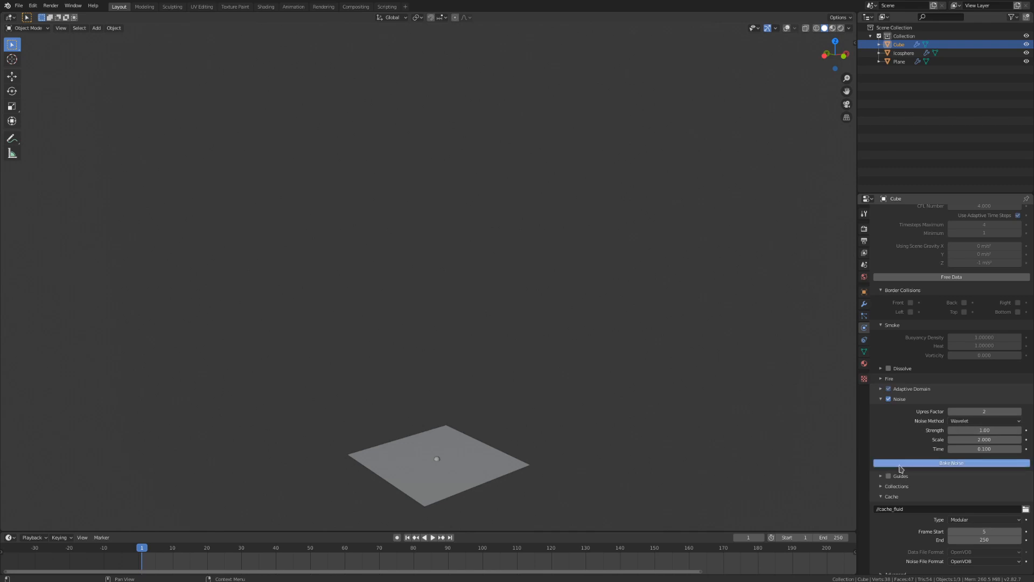
click(265, 6)
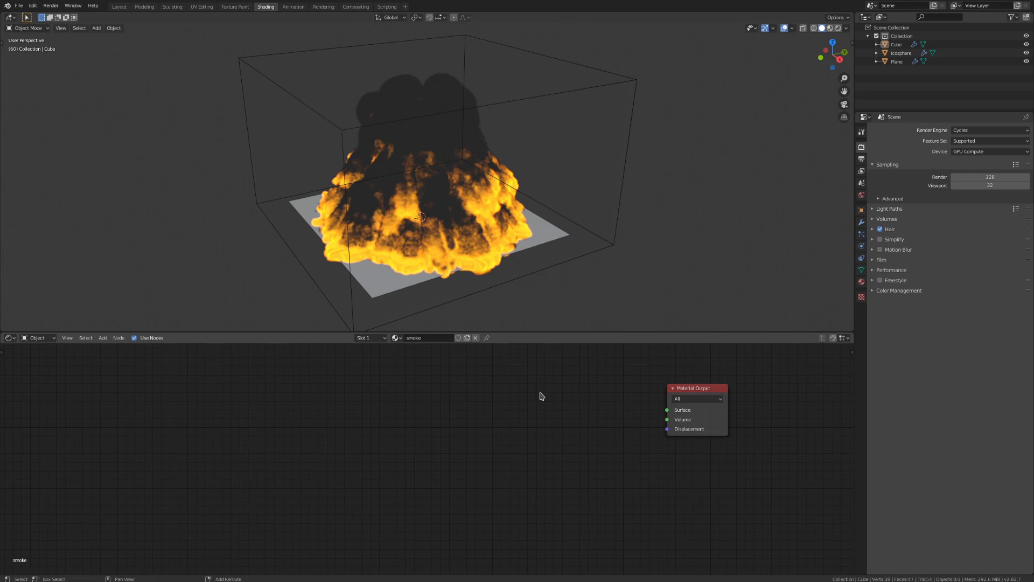
Add a Principled Volume and Volume Info node, with an orange emission colour
text(prin)
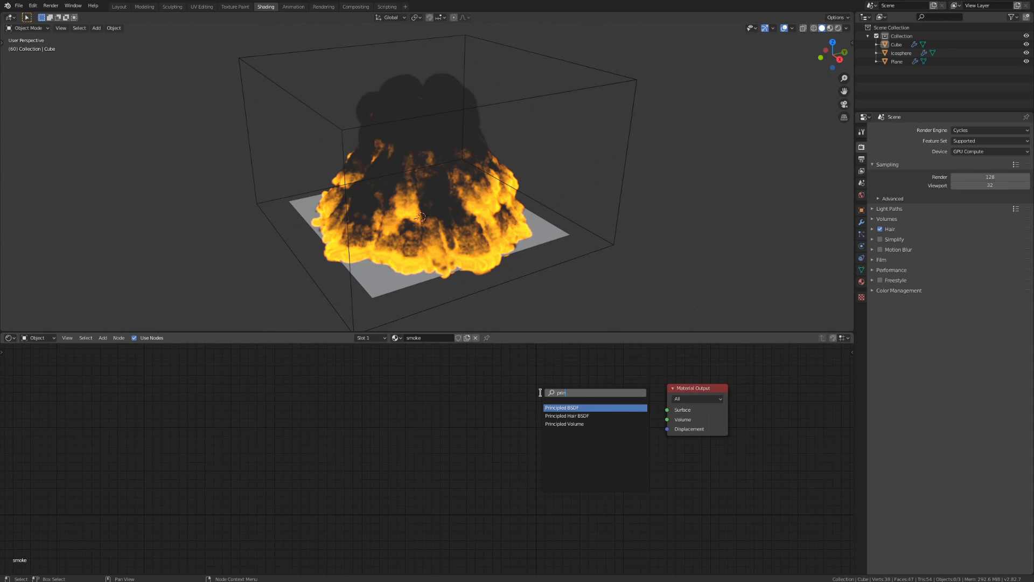
click(564, 423)
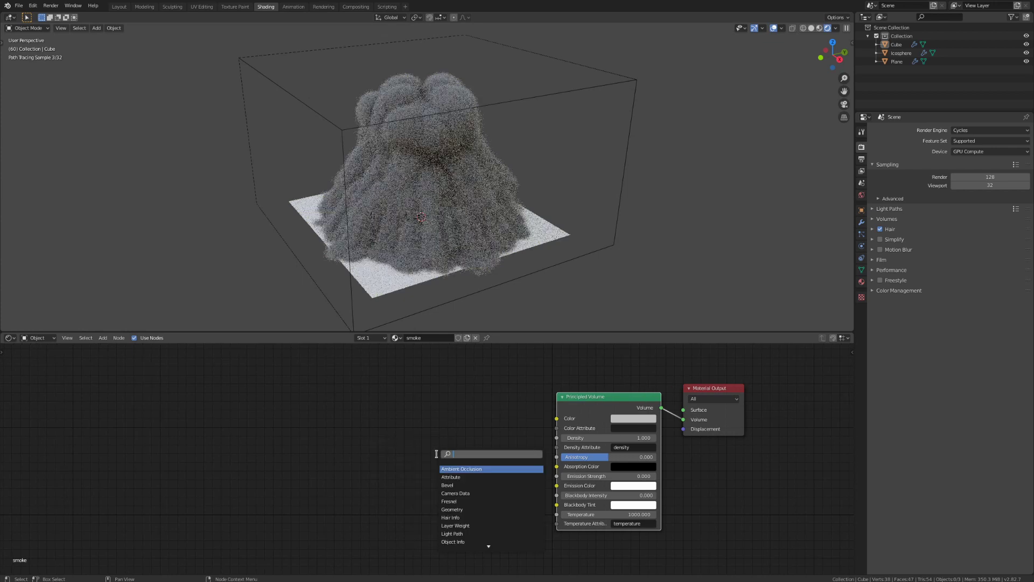
click(491, 469)
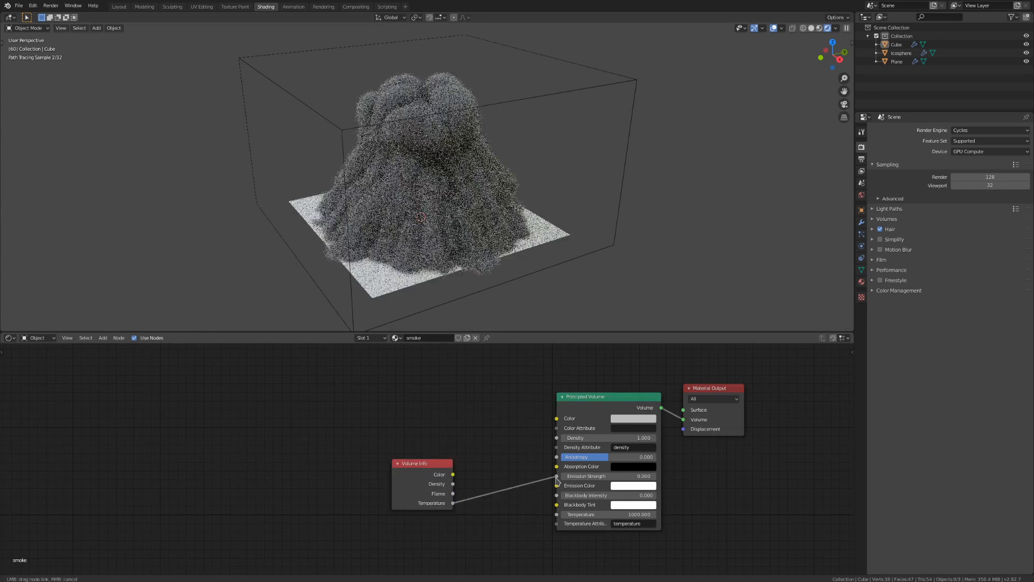
click(634, 485)
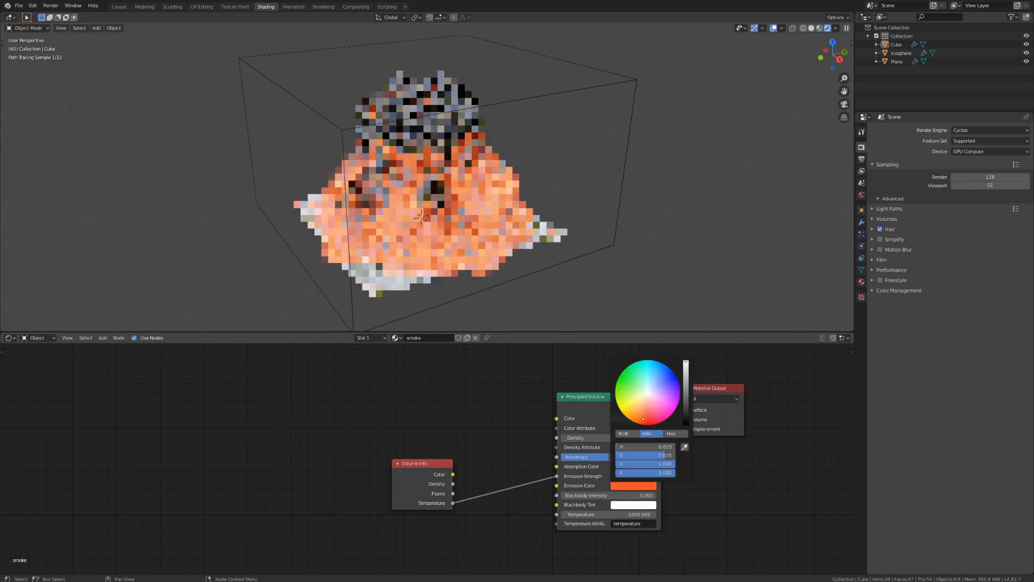
click(696, 135)
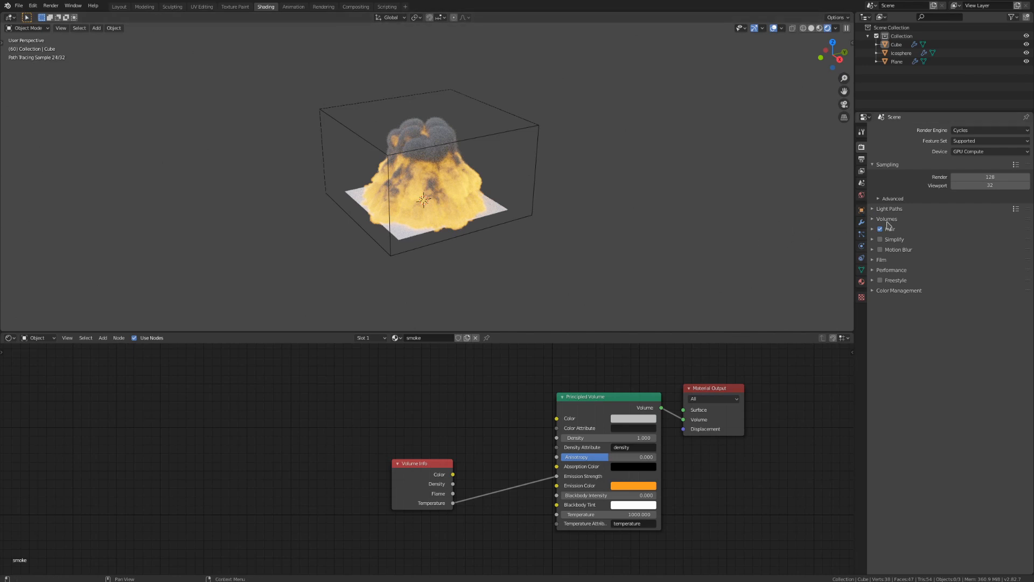
Set Cycles volume Step Size to 1 m and Max Steps to 100
click(872, 219)
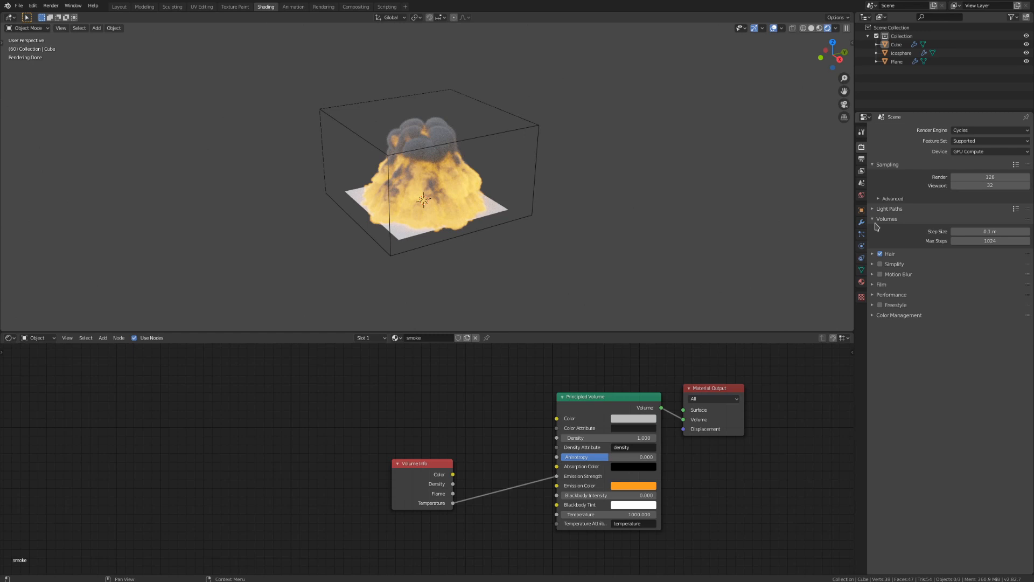
click(990, 231)
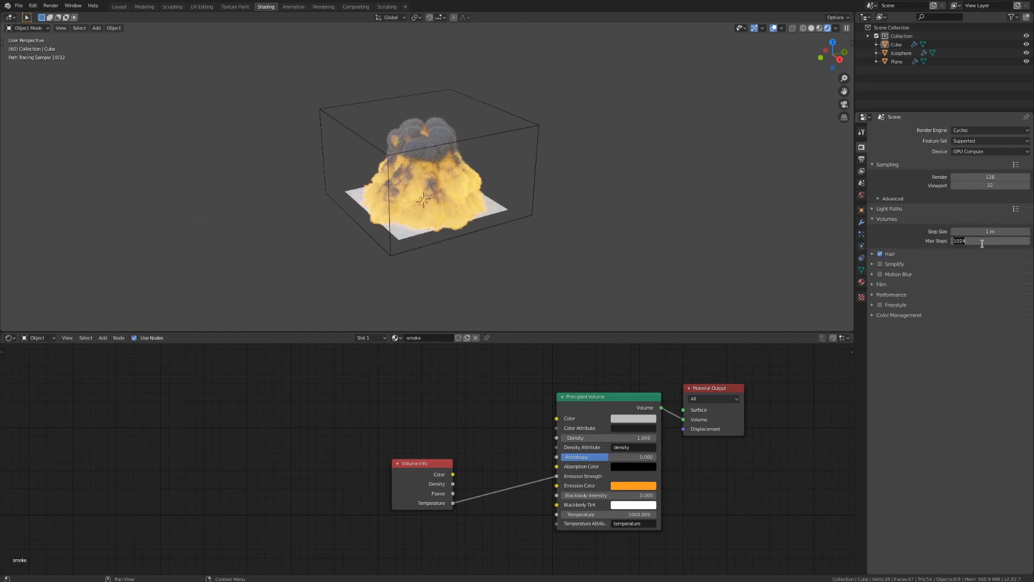
text(100)
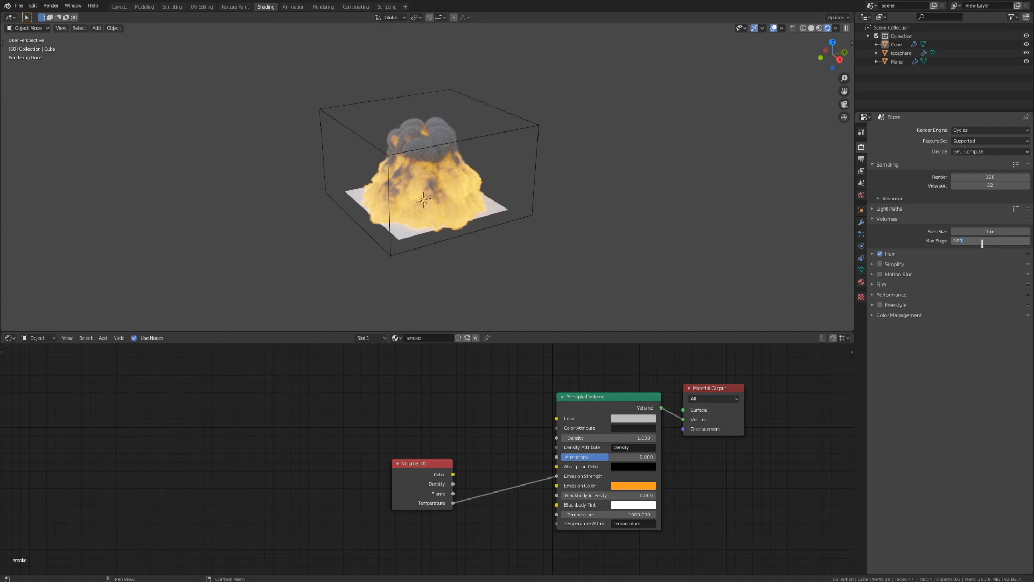